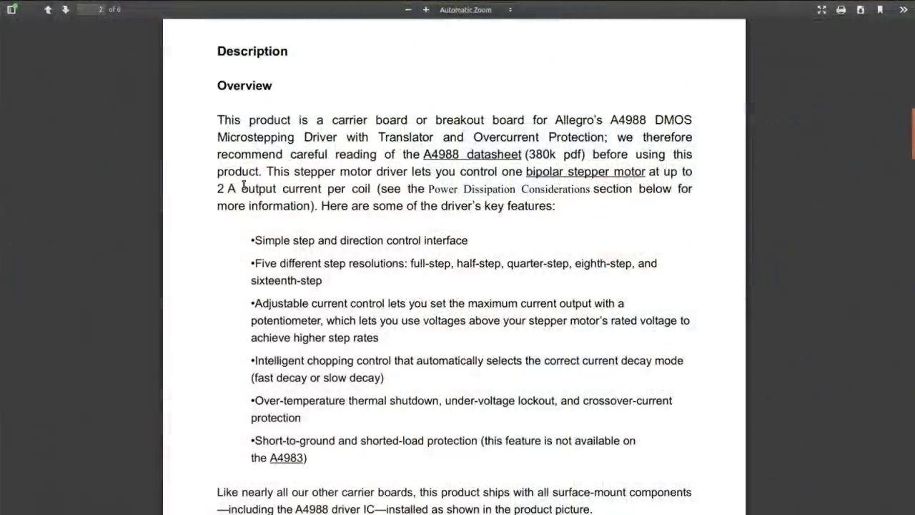
mouse_move(229, 166)
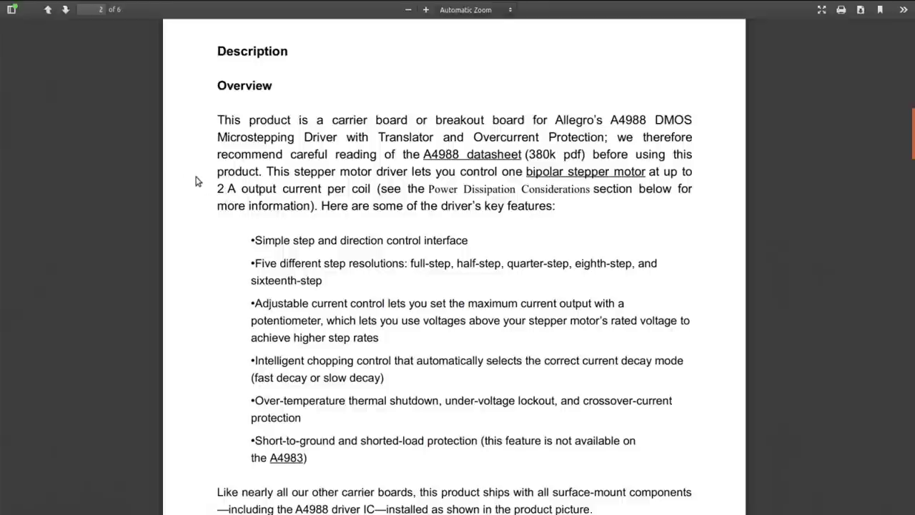
mouse_move(446, 170)
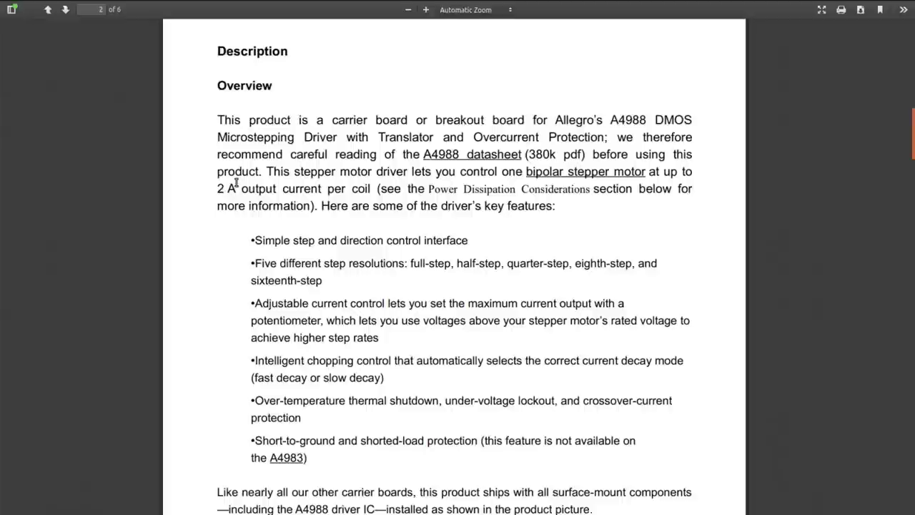
mouse_move(318, 197)
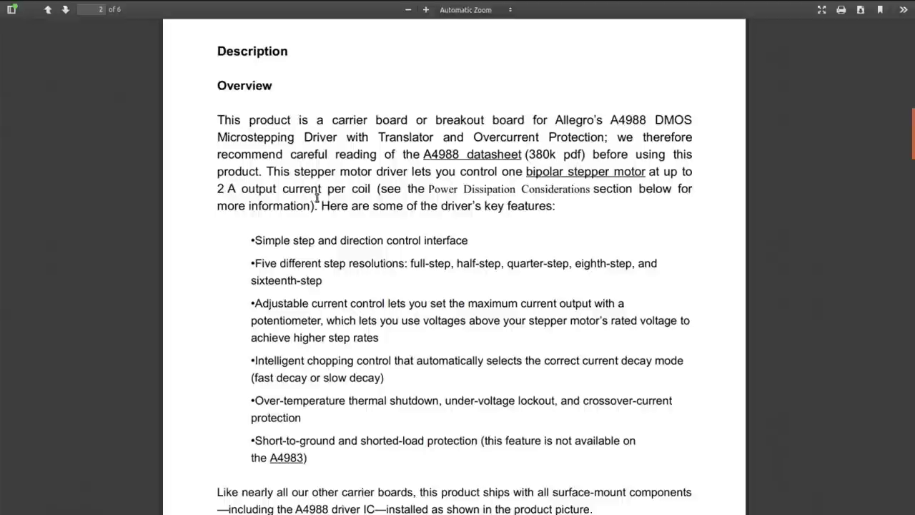
scroll(down, 3)
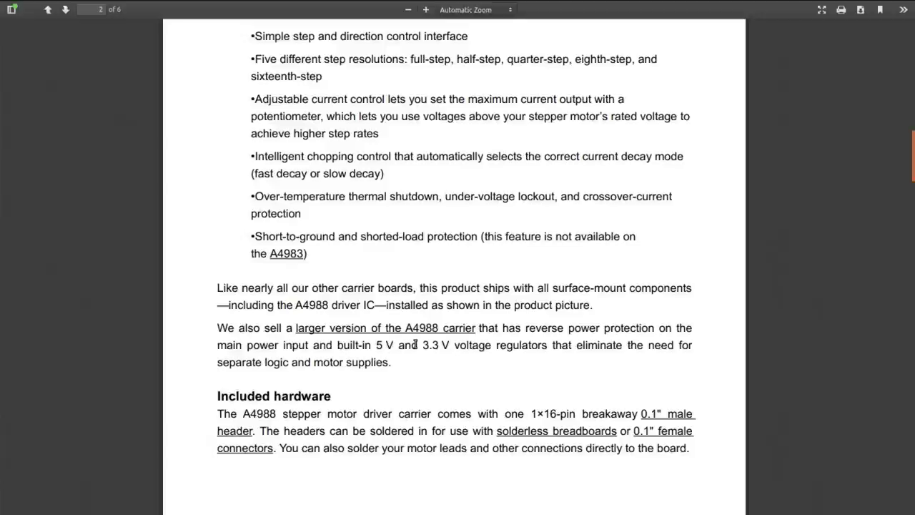
scroll(down, 3)
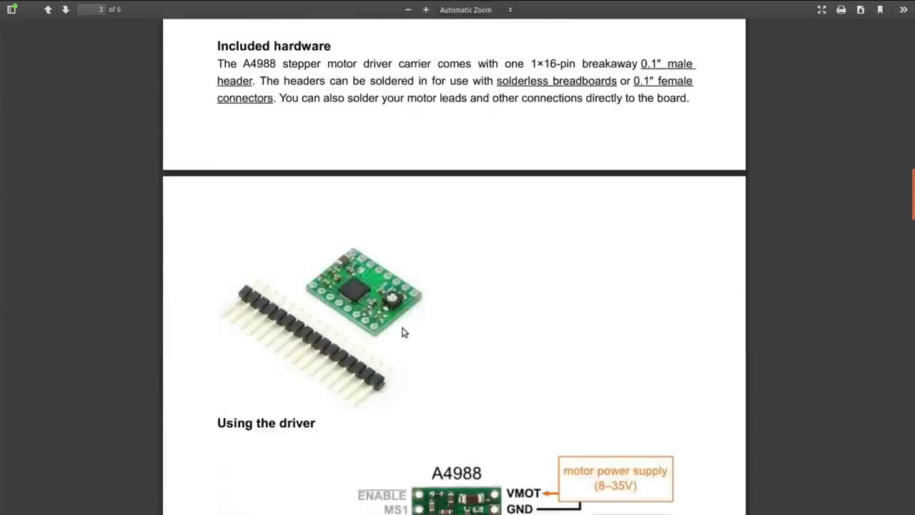
scroll(down, 3)
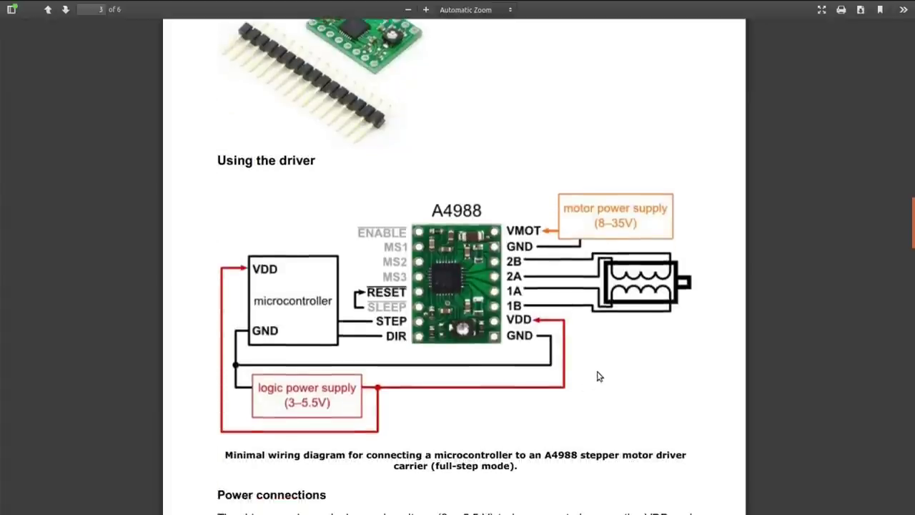
scroll(down, 3)
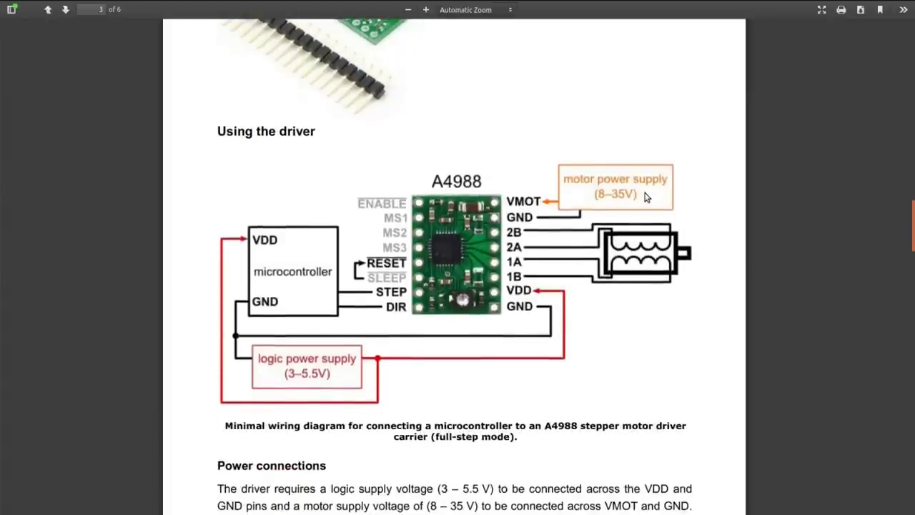
mouse_move(620, 284)
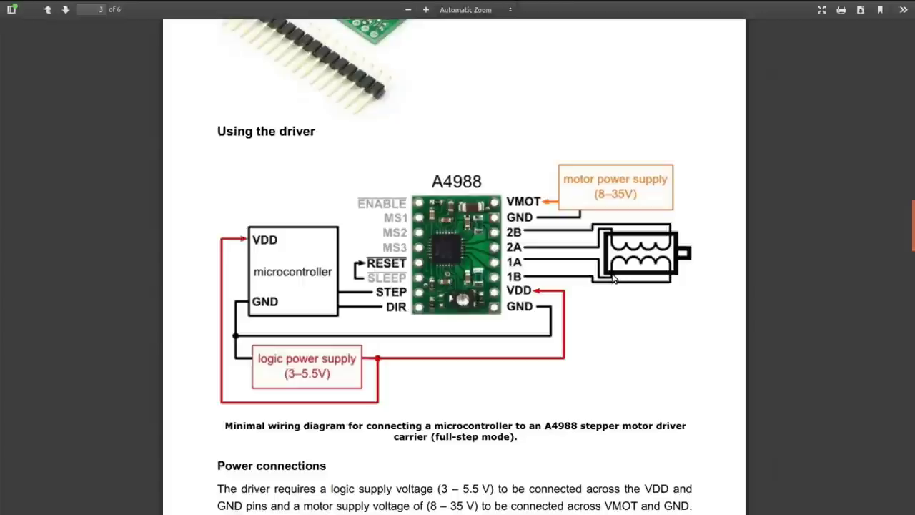
mouse_move(641, 292)
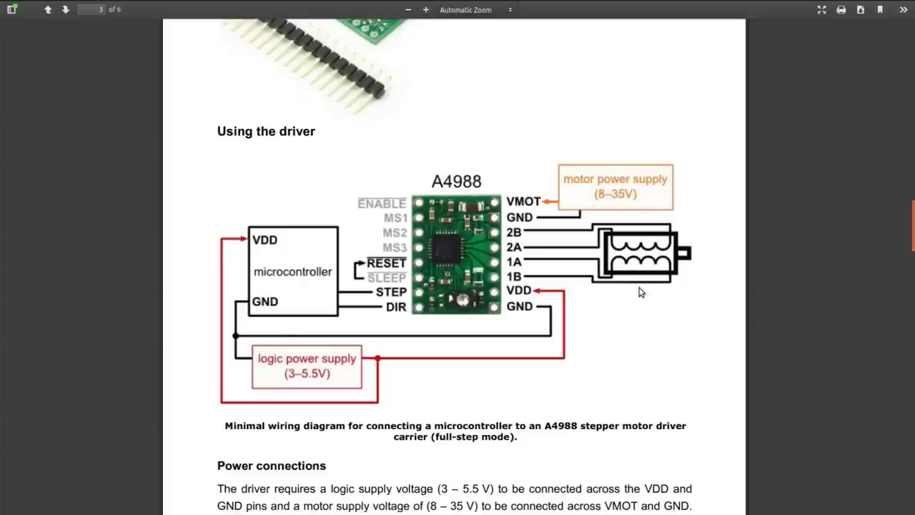
mouse_move(403, 221)
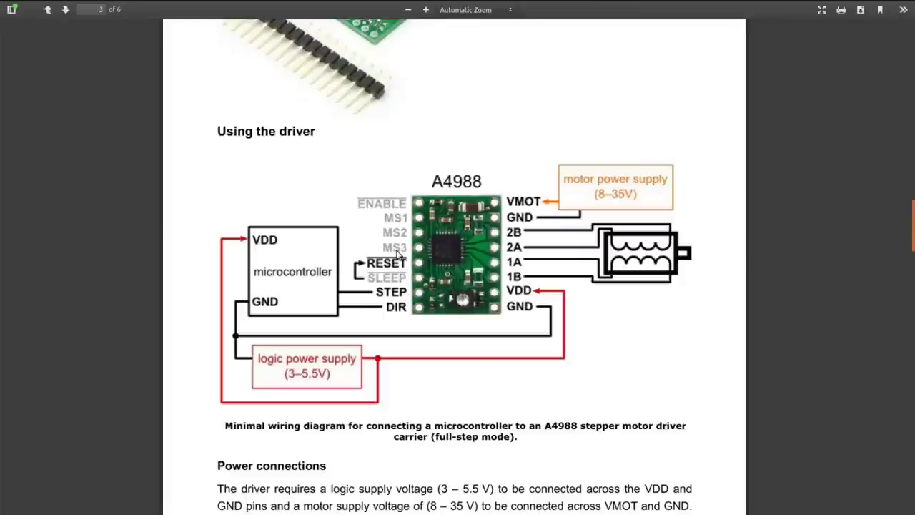
mouse_move(397, 283)
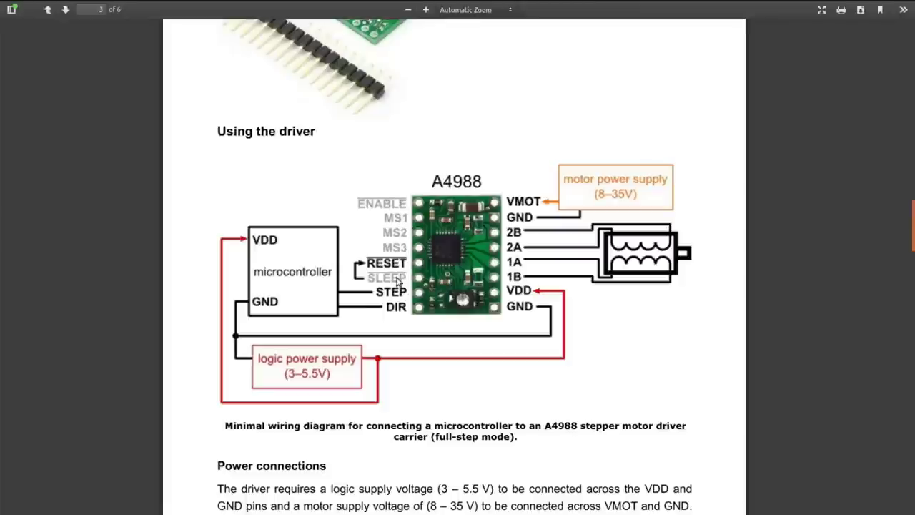
mouse_move(529, 253)
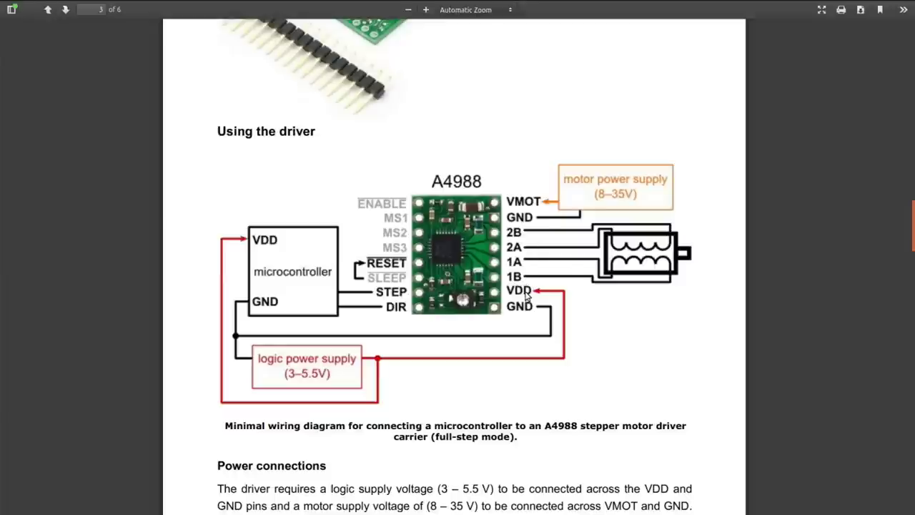
mouse_move(403, 309)
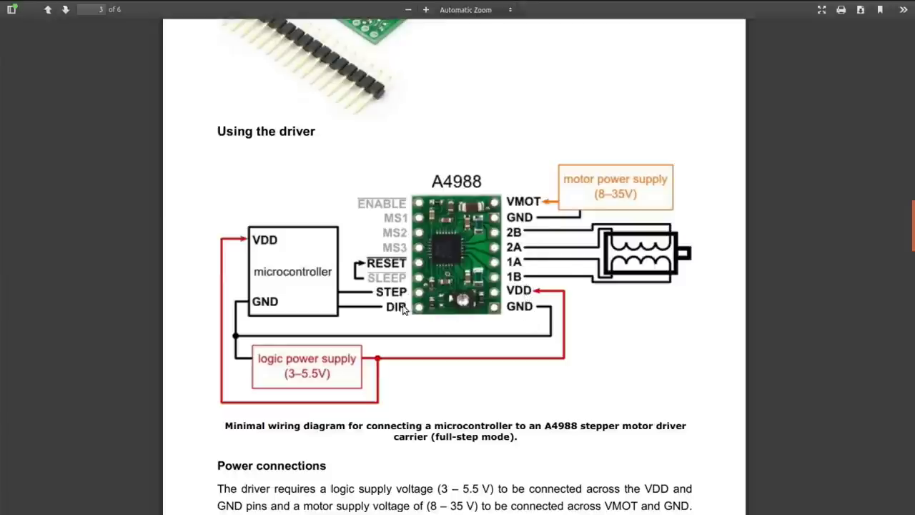
mouse_move(398, 295)
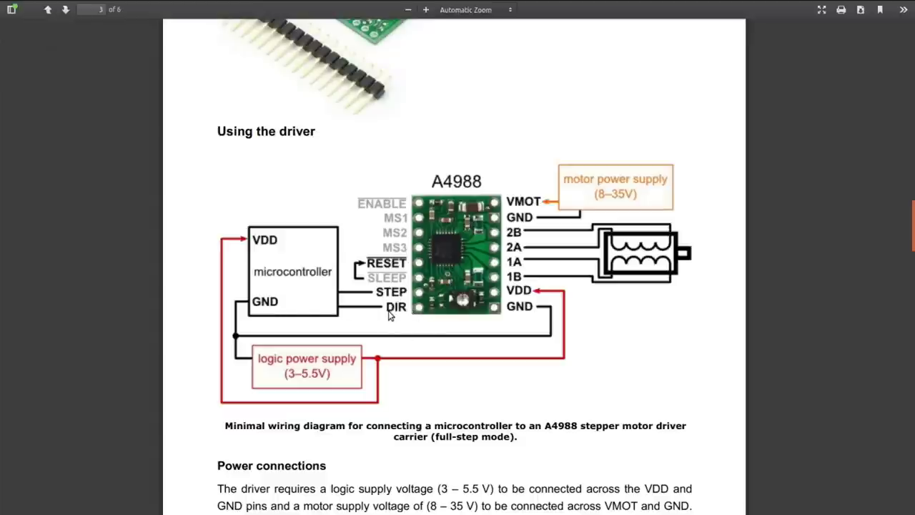
mouse_move(397, 296)
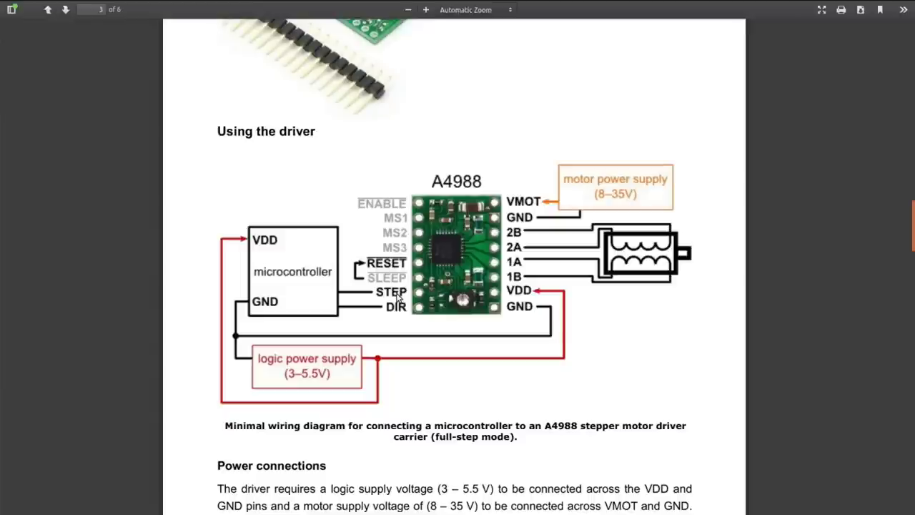
mouse_move(492, 235)
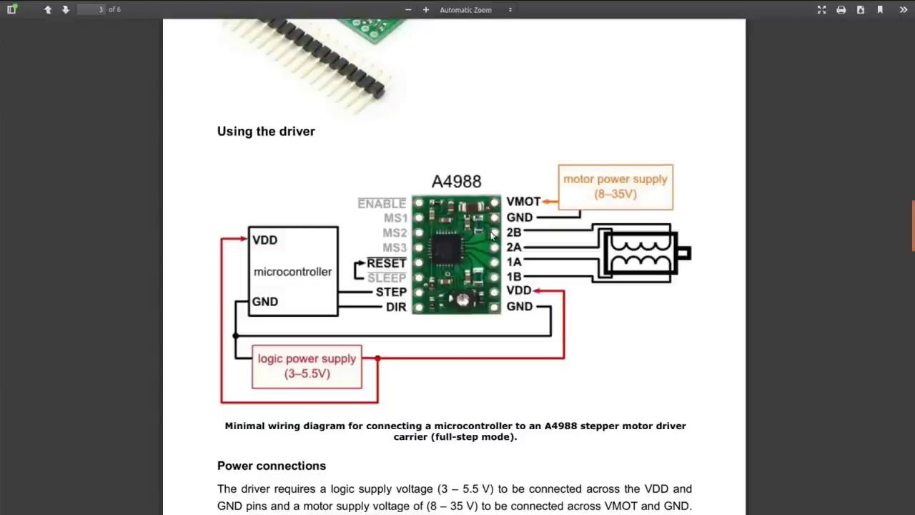
mouse_move(399, 217)
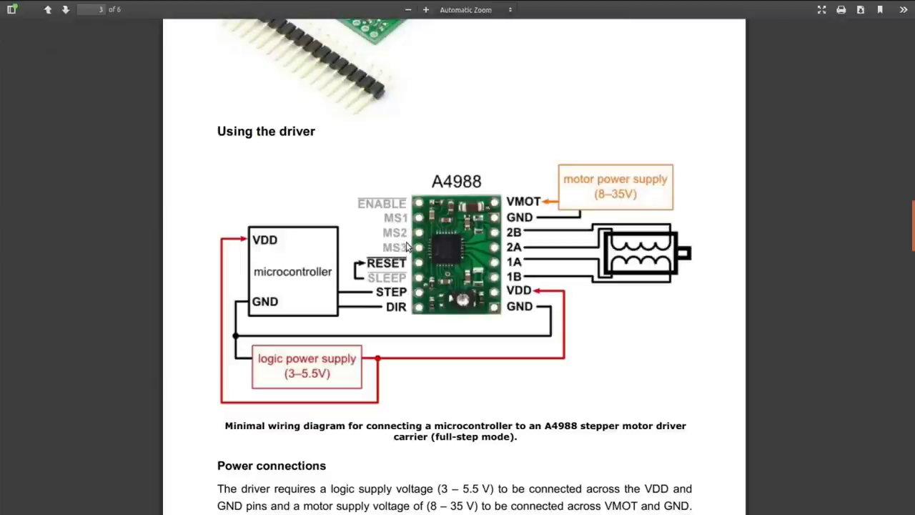
mouse_move(400, 256)
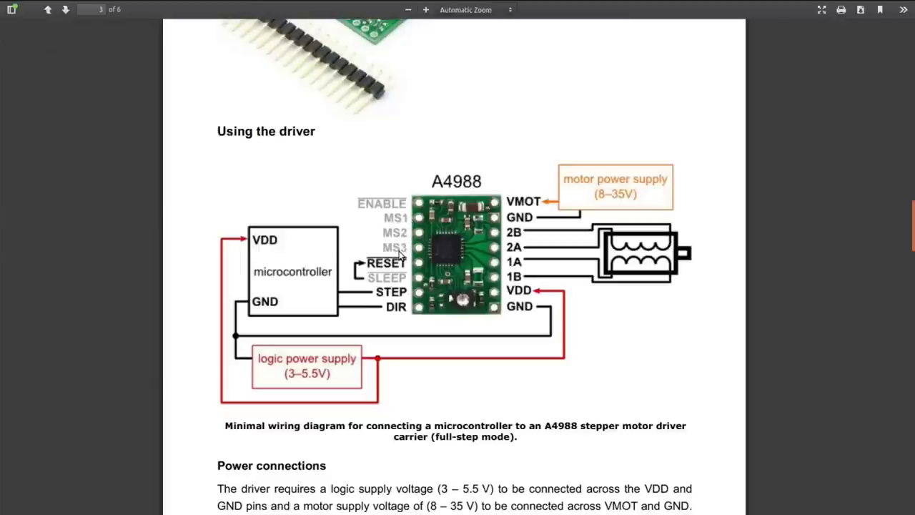
scroll(down, 3)
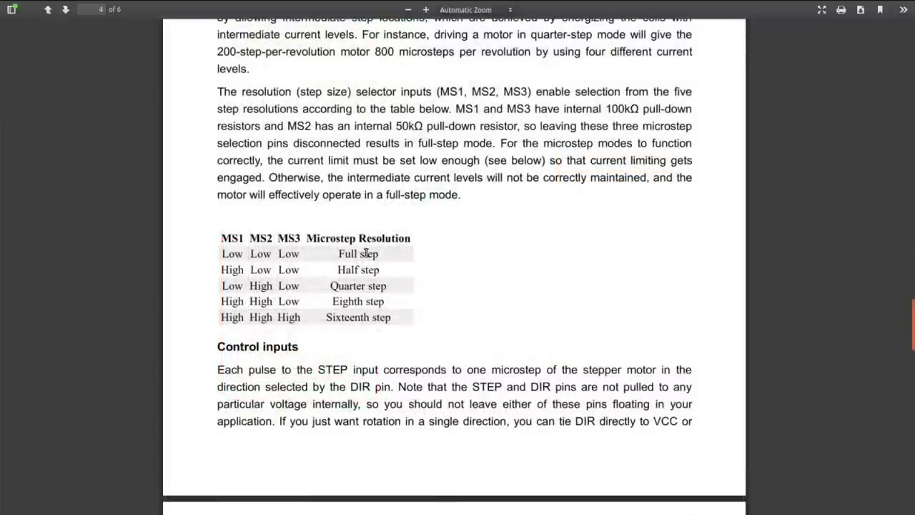
mouse_move(401, 321)
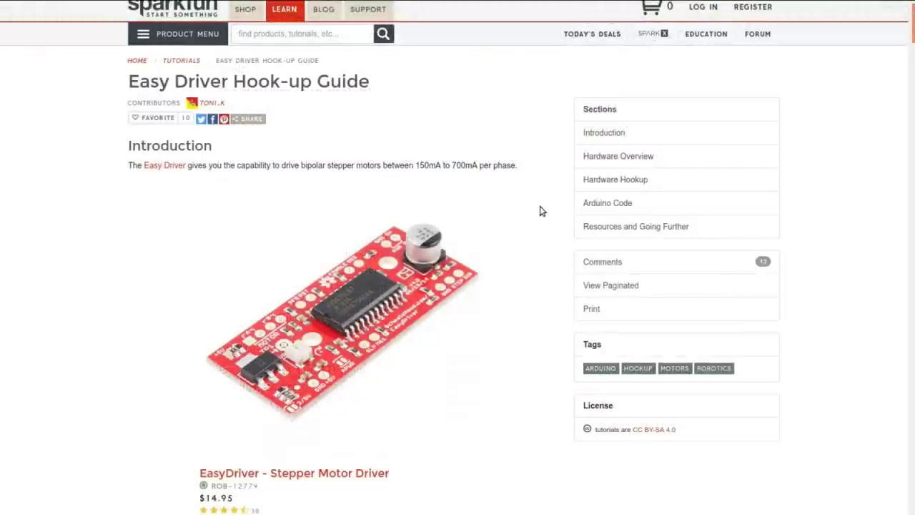
mouse_move(552, 217)
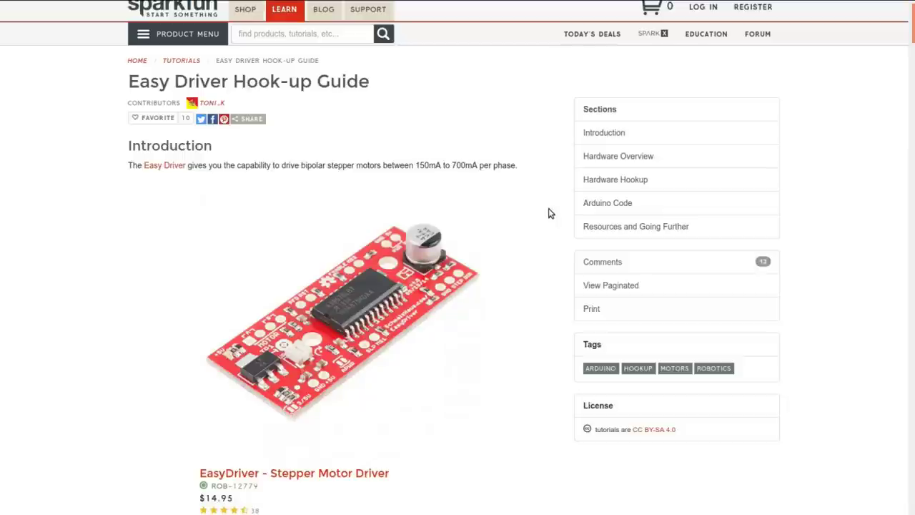
mouse_move(552, 220)
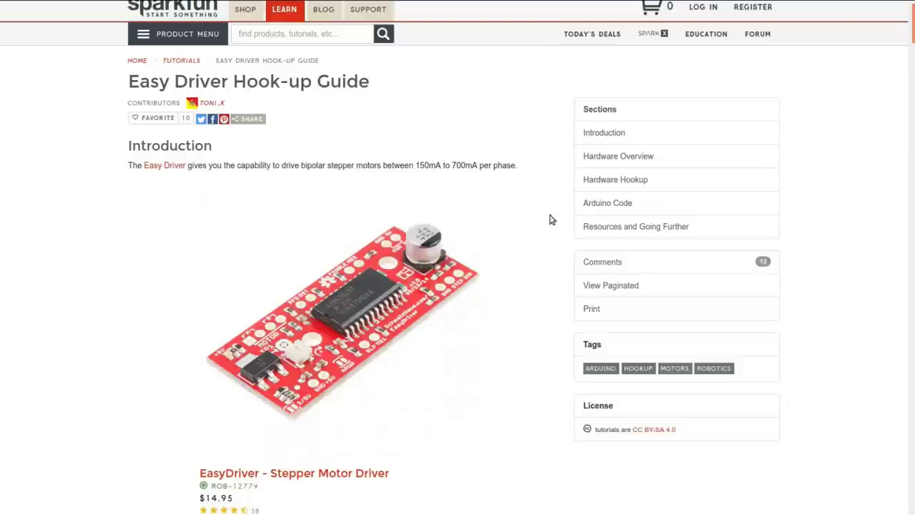
mouse_move(472, 176)
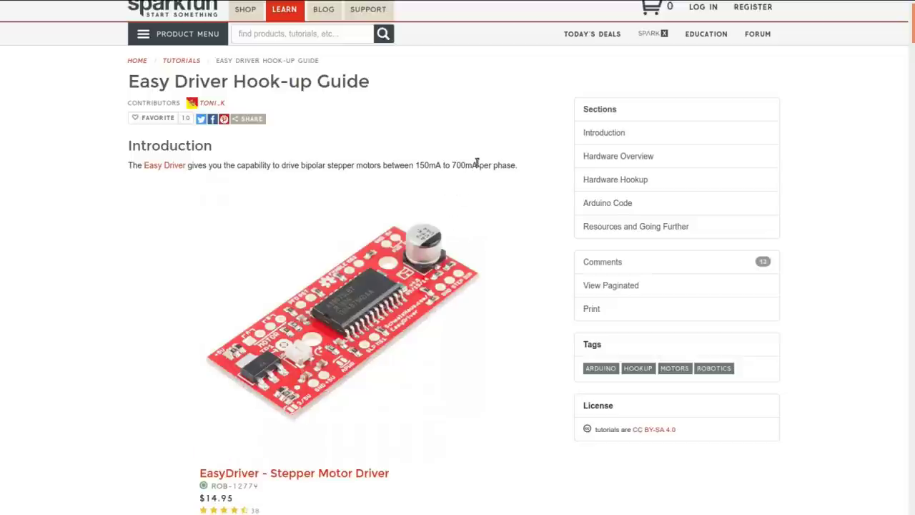
mouse_move(527, 167)
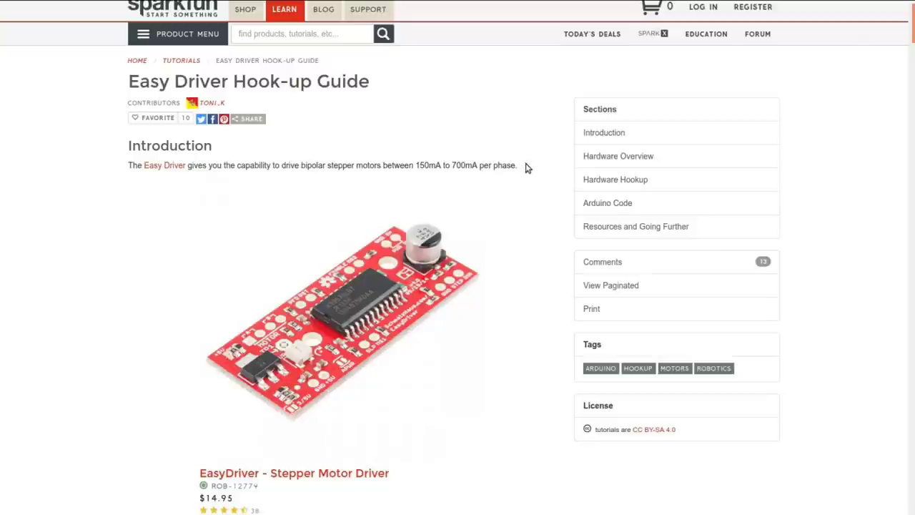
mouse_move(529, 175)
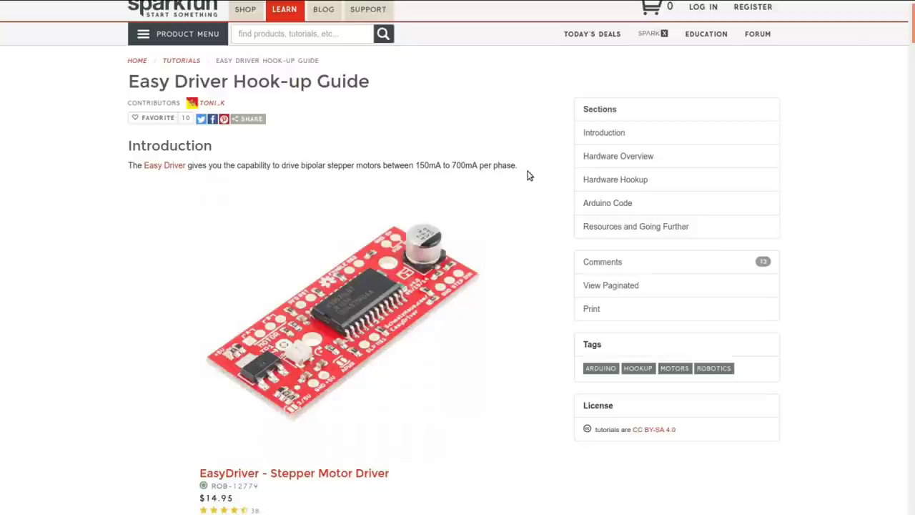
mouse_move(463, 164)
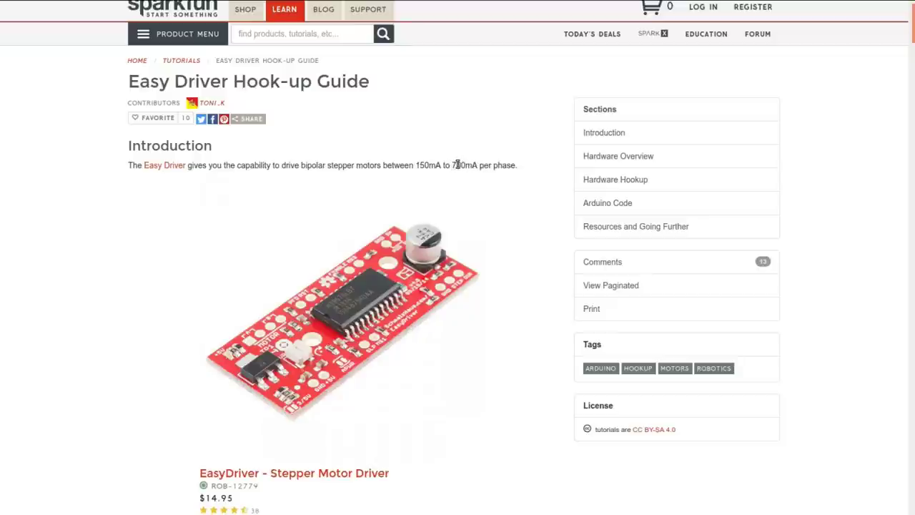
mouse_move(537, 174)
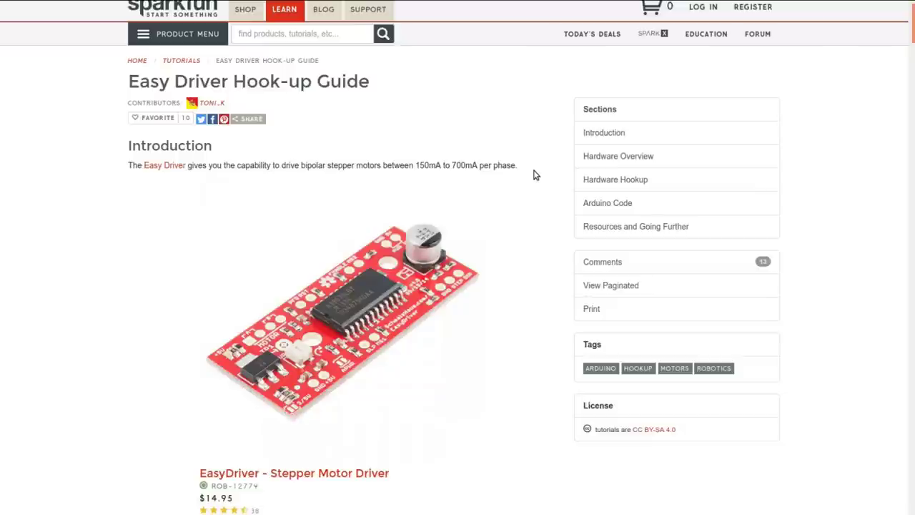
mouse_move(446, 170)
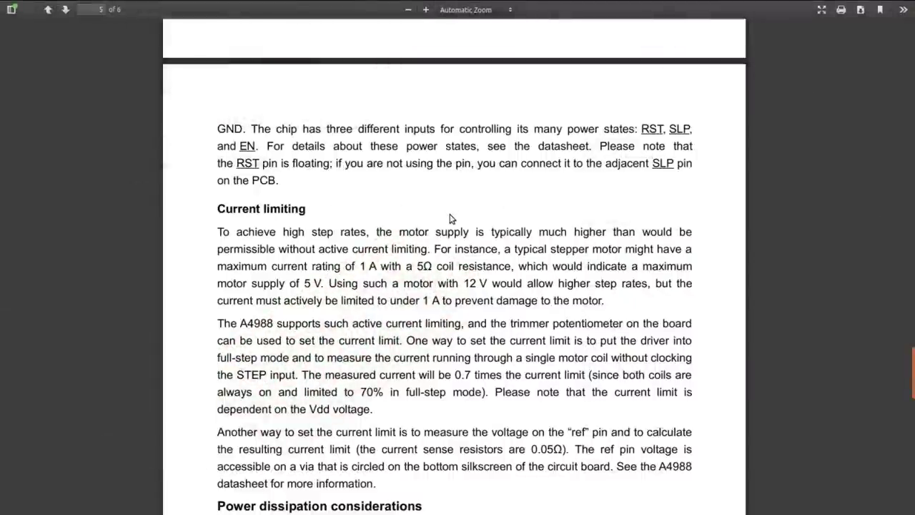
mouse_move(369, 266)
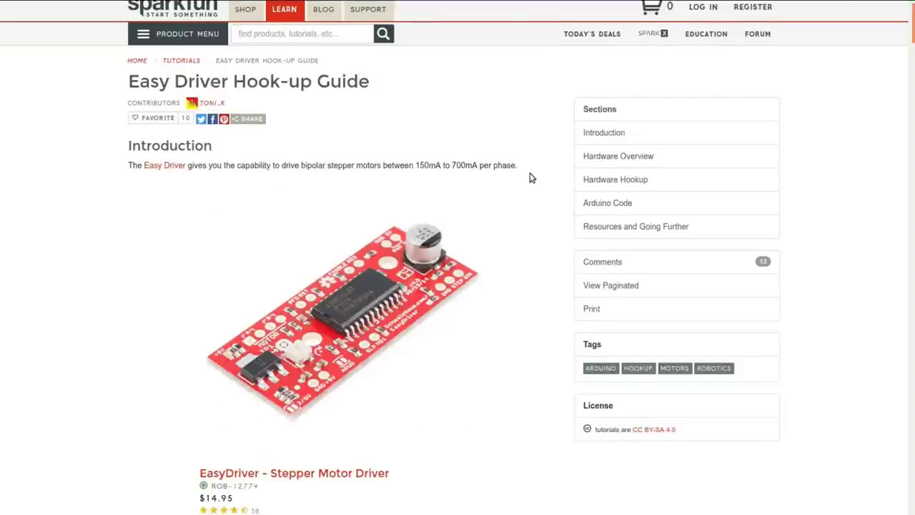
scroll(down, 3)
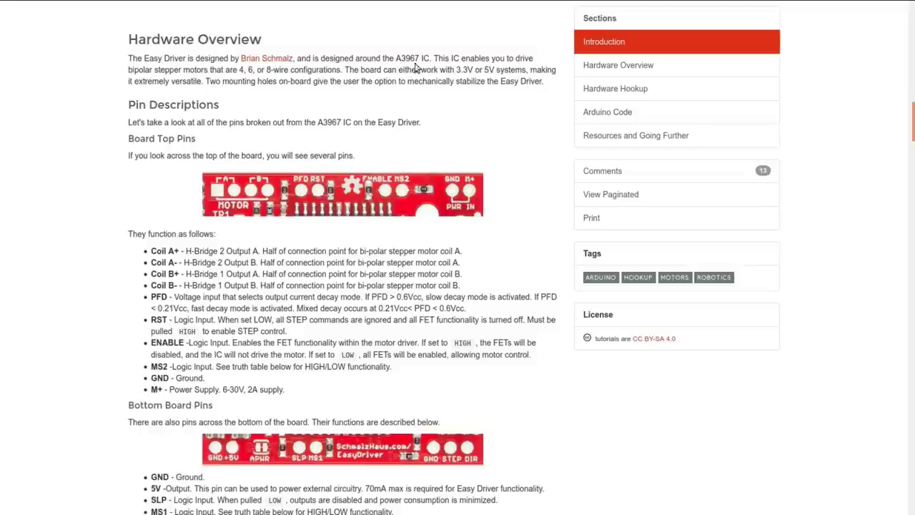
mouse_move(440, 80)
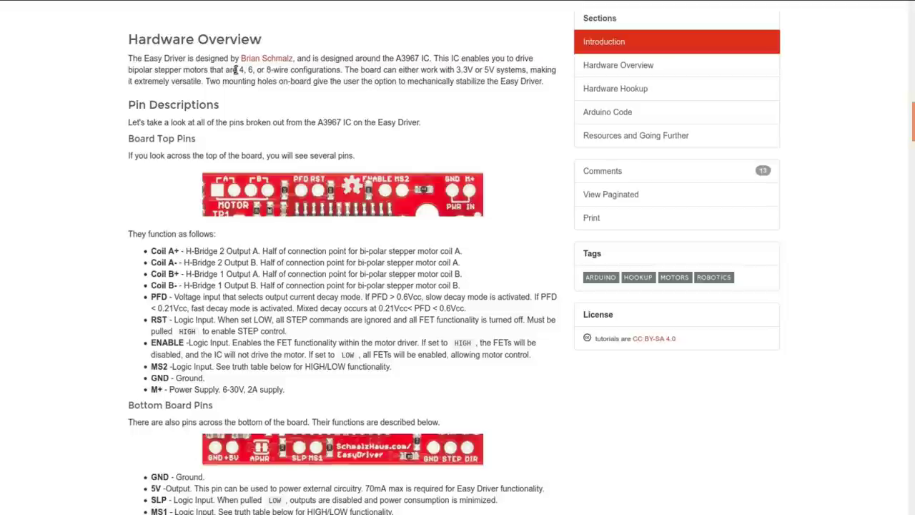
mouse_move(454, 103)
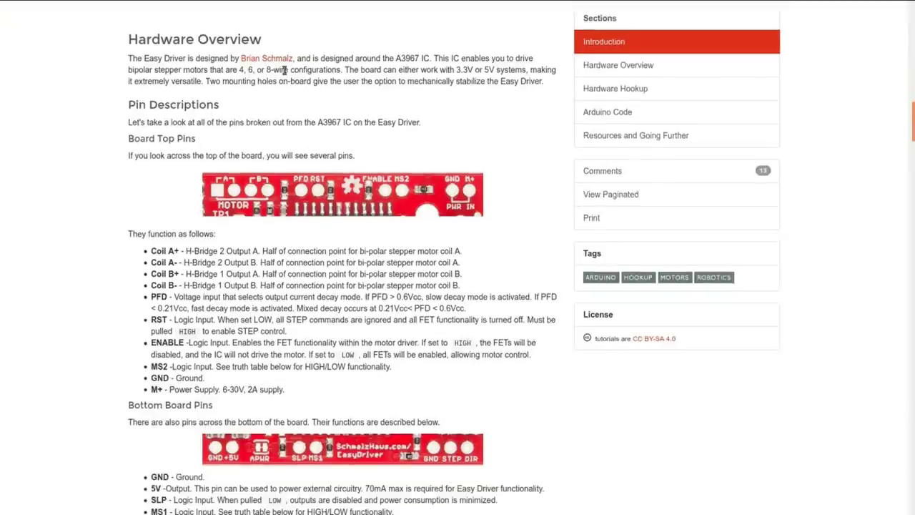
scroll(down, 3)
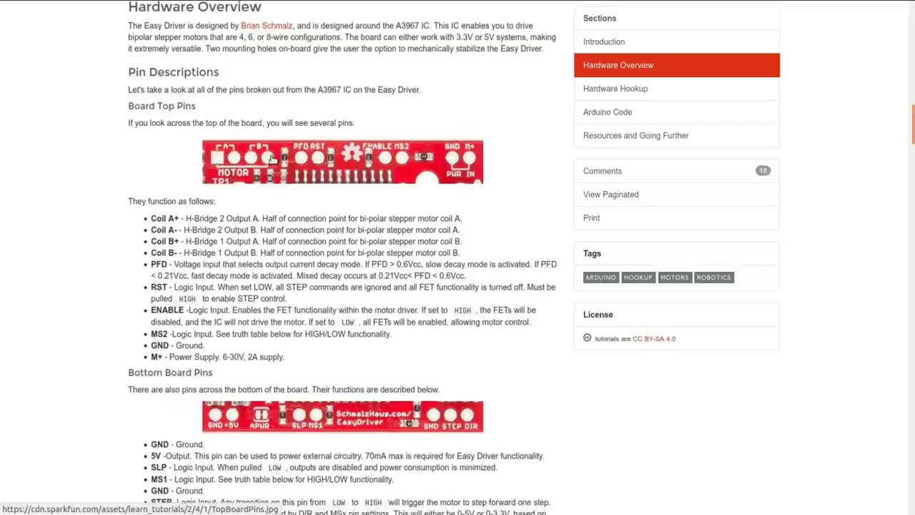
mouse_move(252, 235)
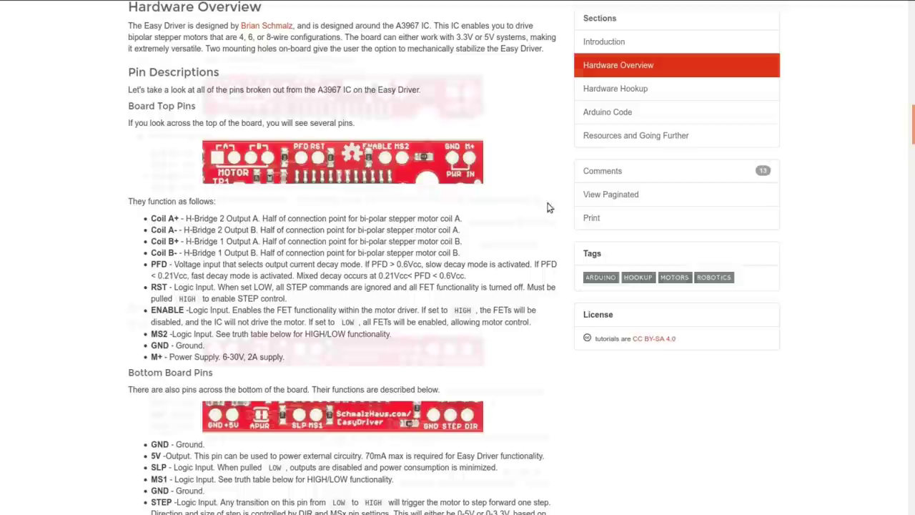
scroll(down, 3)
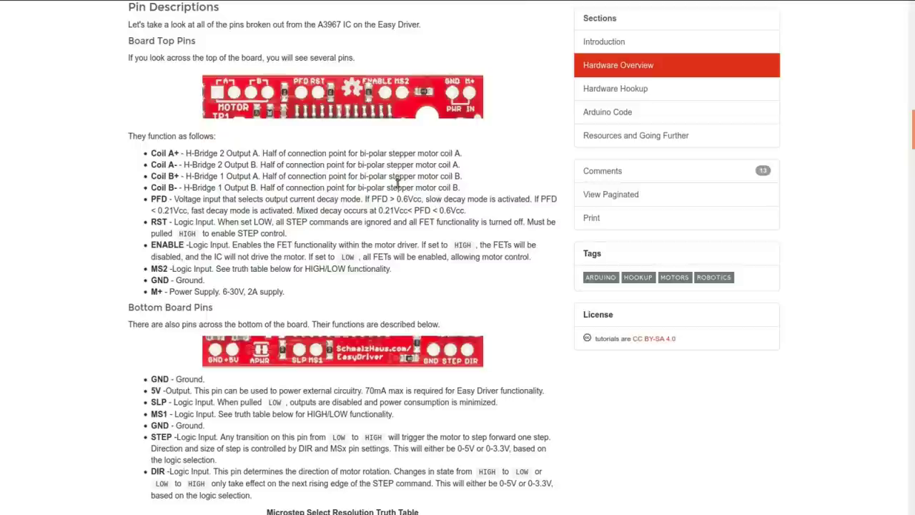
mouse_move(421, 183)
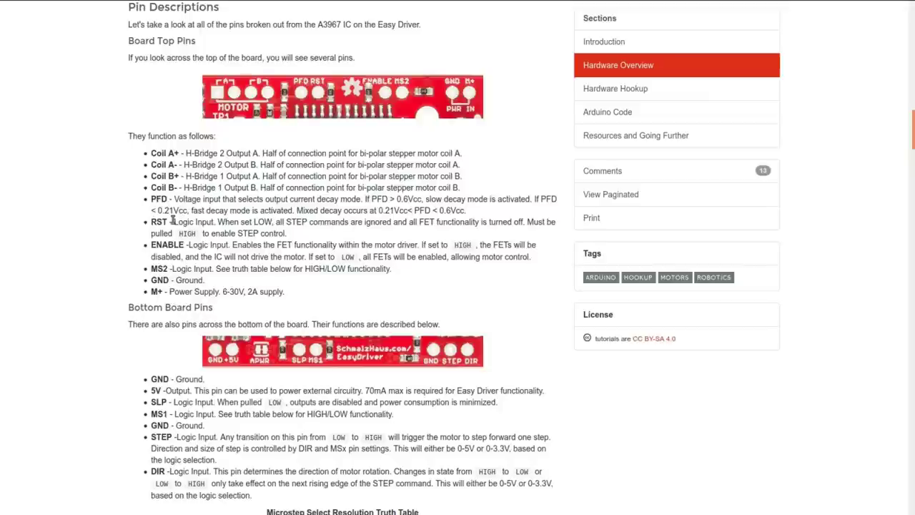
mouse_move(183, 264)
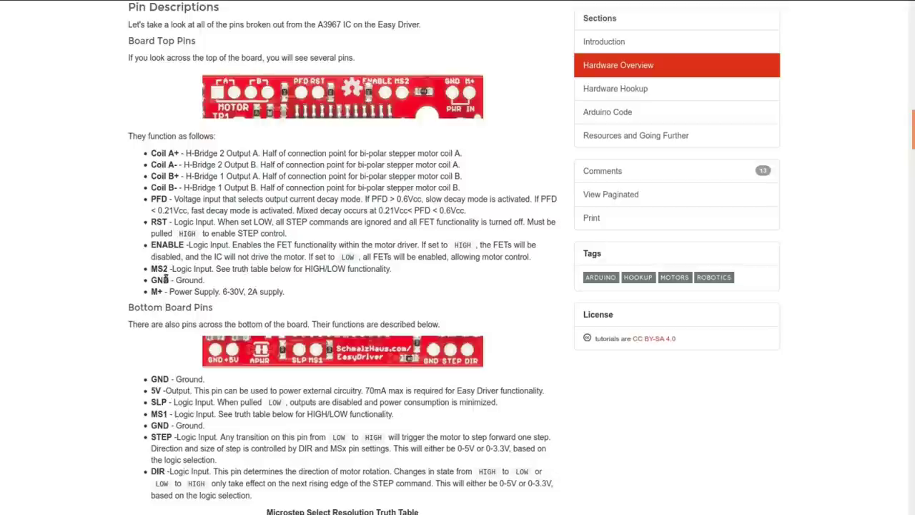
mouse_move(240, 292)
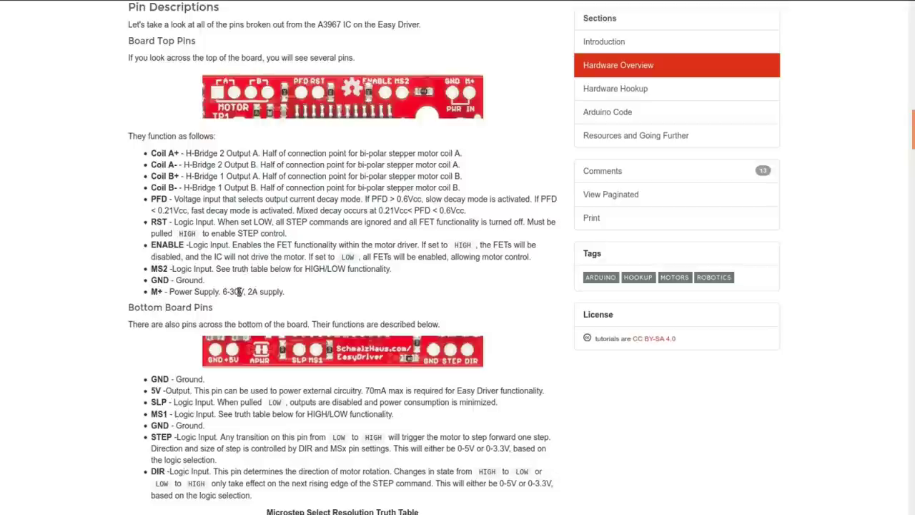
scroll(down, 3)
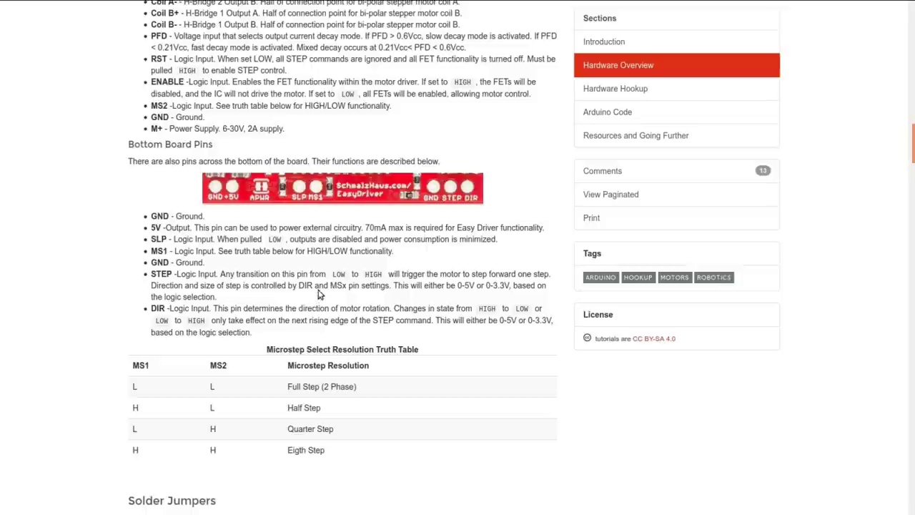
mouse_move(352, 275)
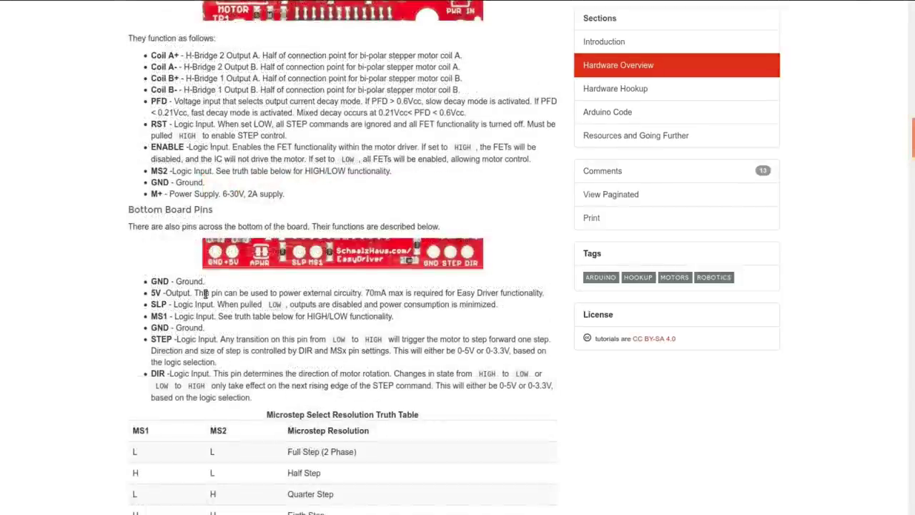
scroll(down, 3)
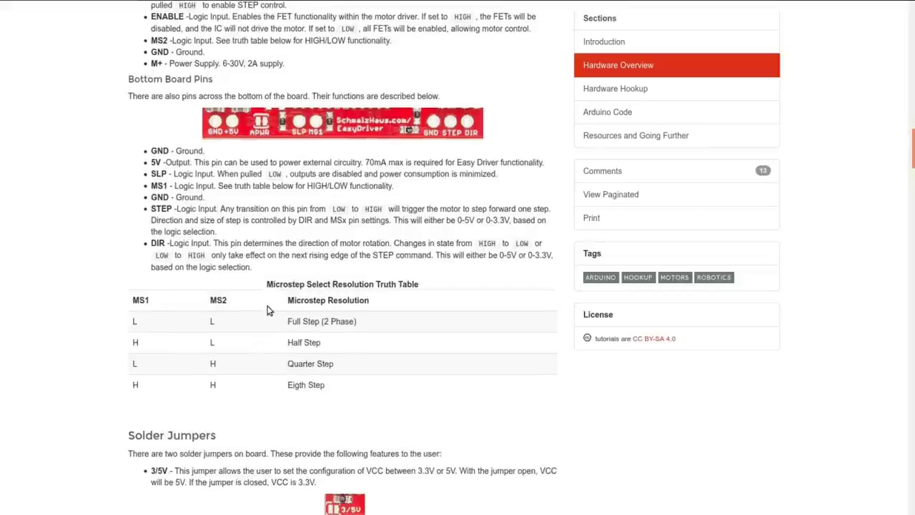
mouse_move(178, 330)
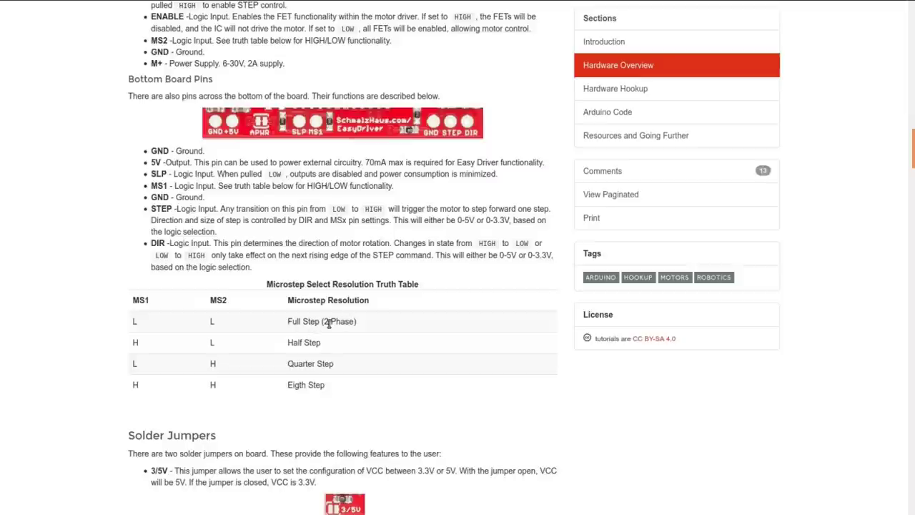
mouse_move(338, 398)
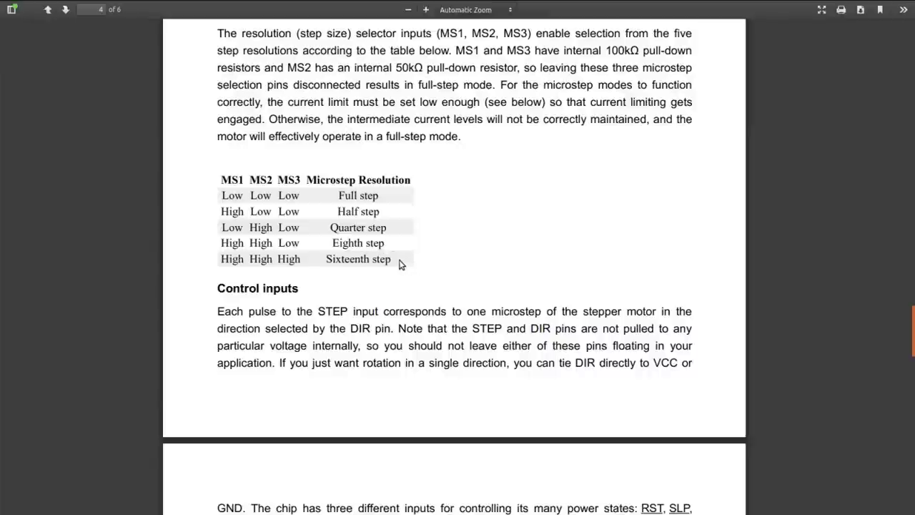
mouse_move(420, 273)
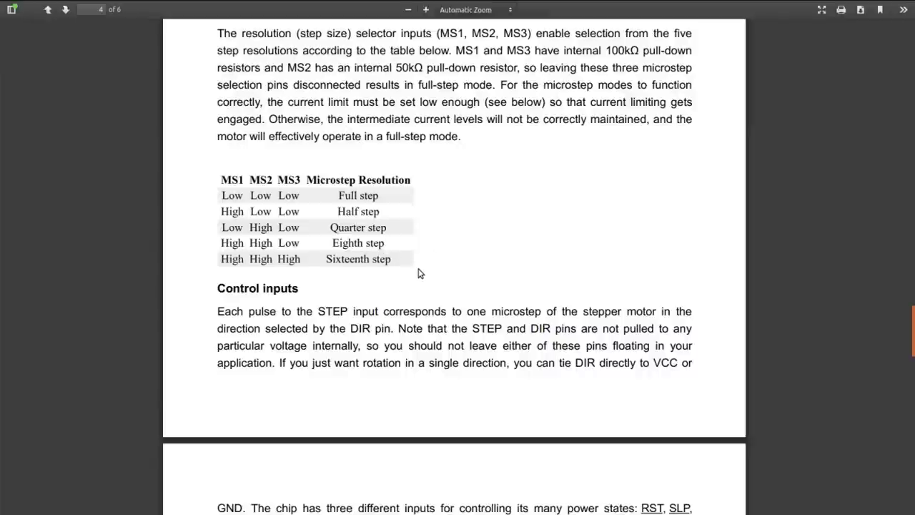
mouse_move(418, 271)
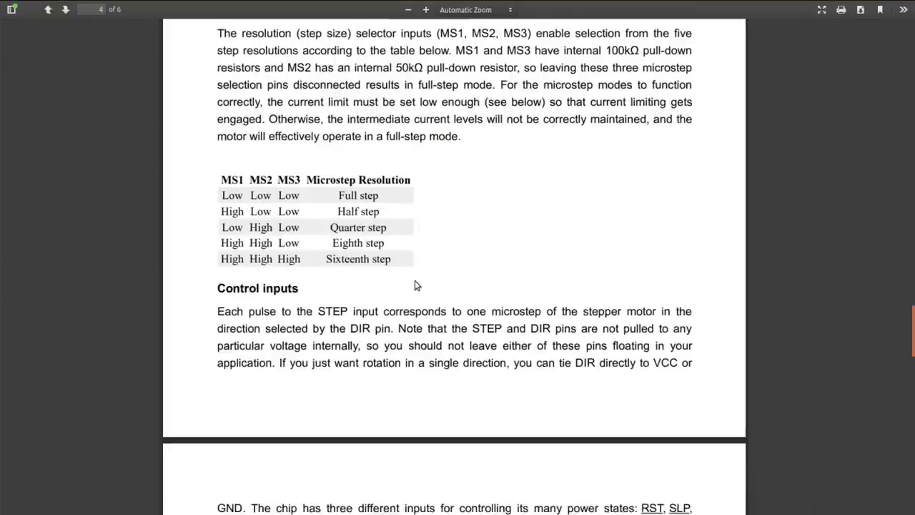
mouse_move(365, 271)
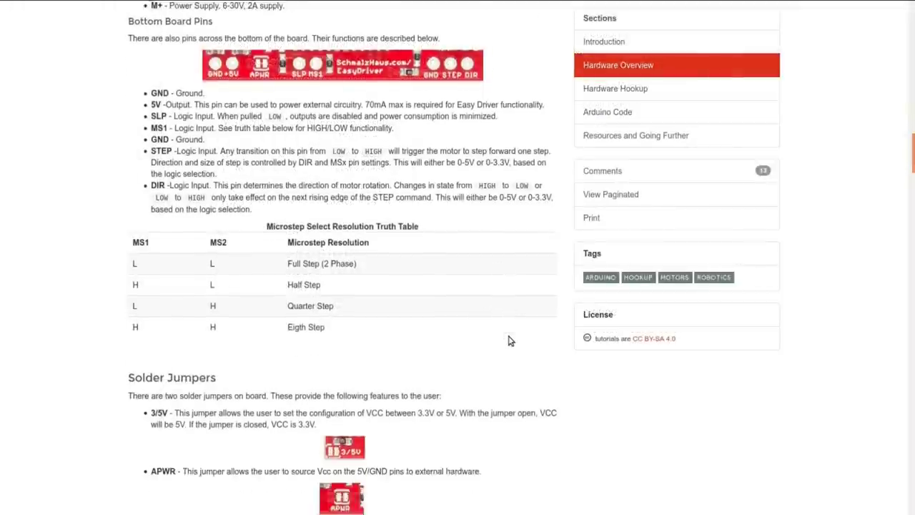
scroll(down, 3)
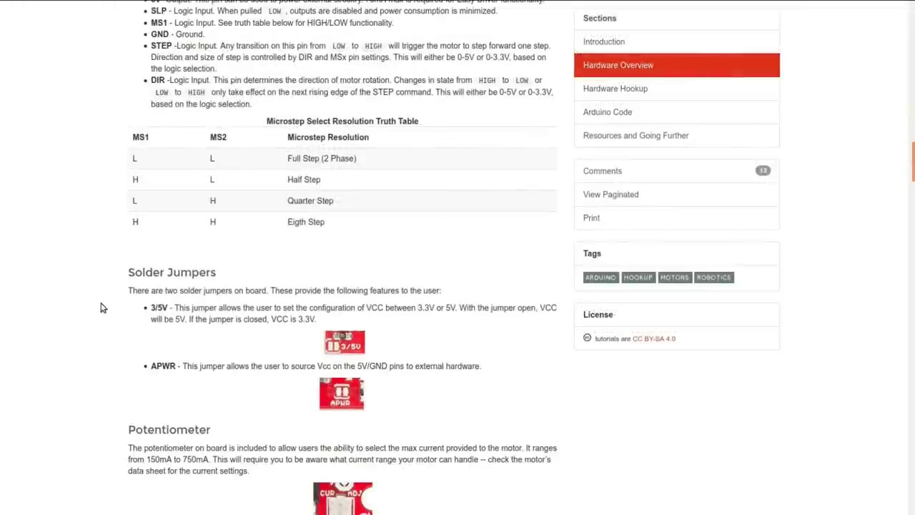
scroll(down, 3)
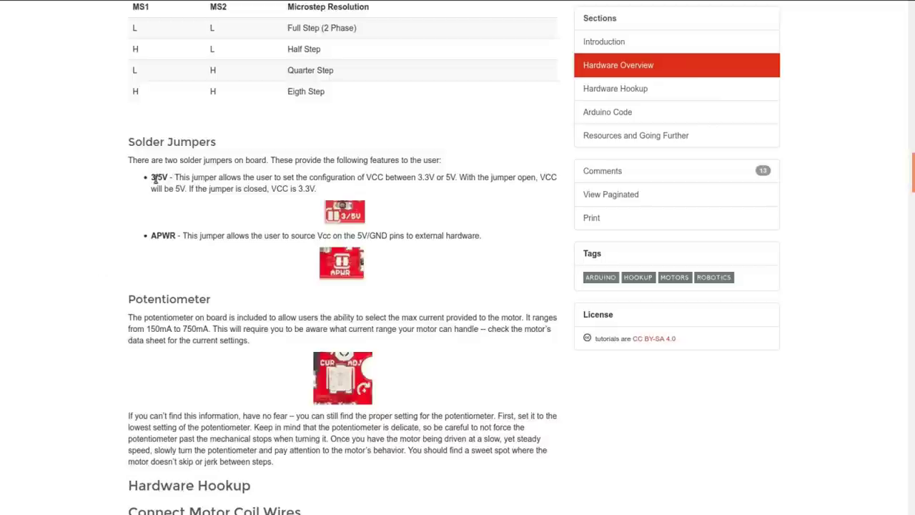
mouse_move(163, 199)
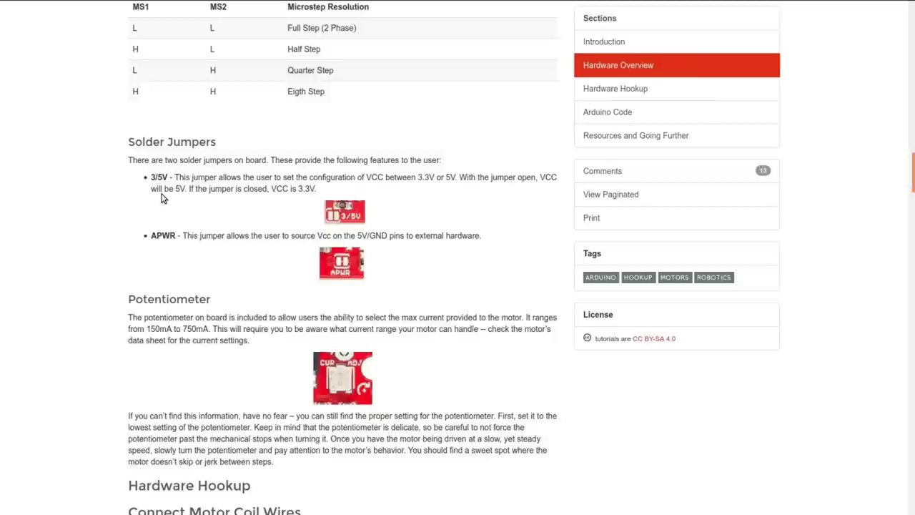
scroll(down, 3)
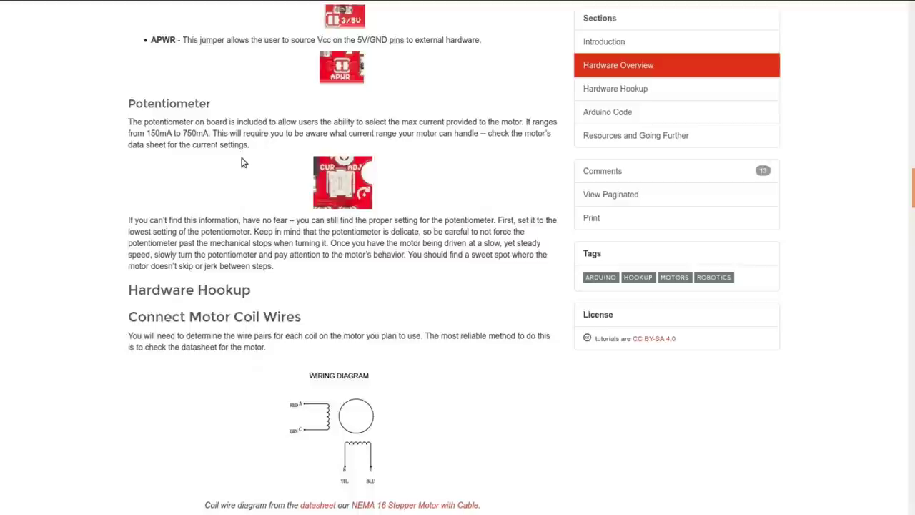
mouse_move(268, 169)
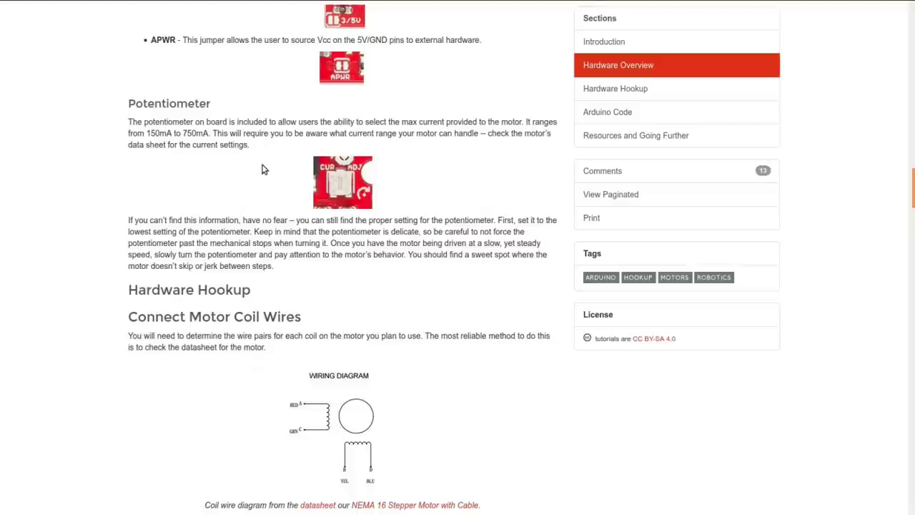
mouse_move(266, 170)
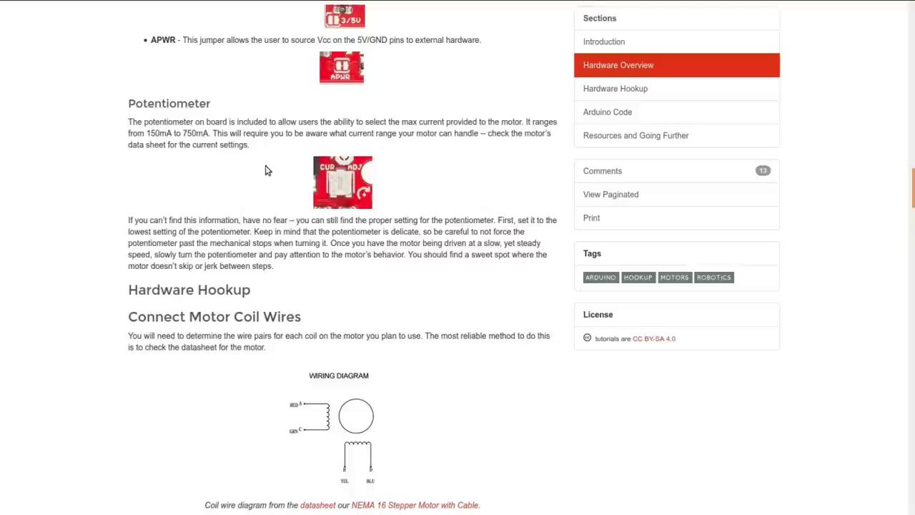
scroll(down, 3)
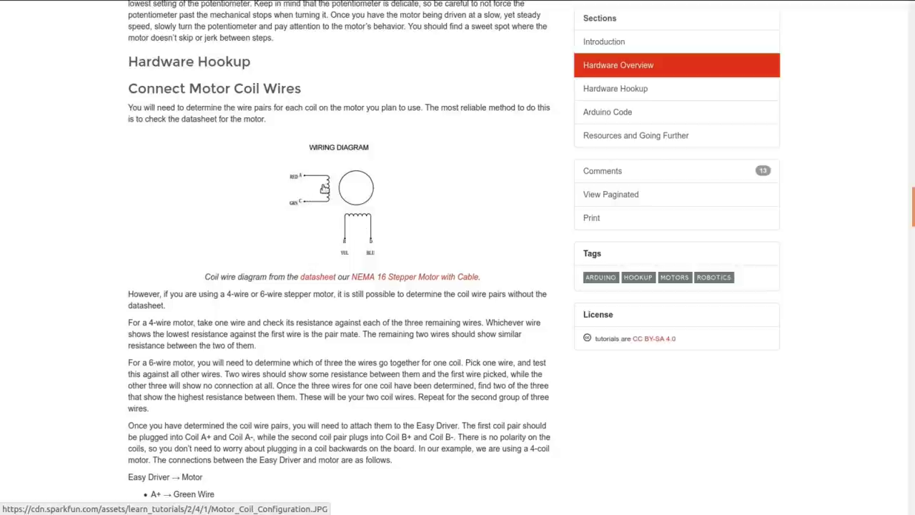
mouse_move(317, 192)
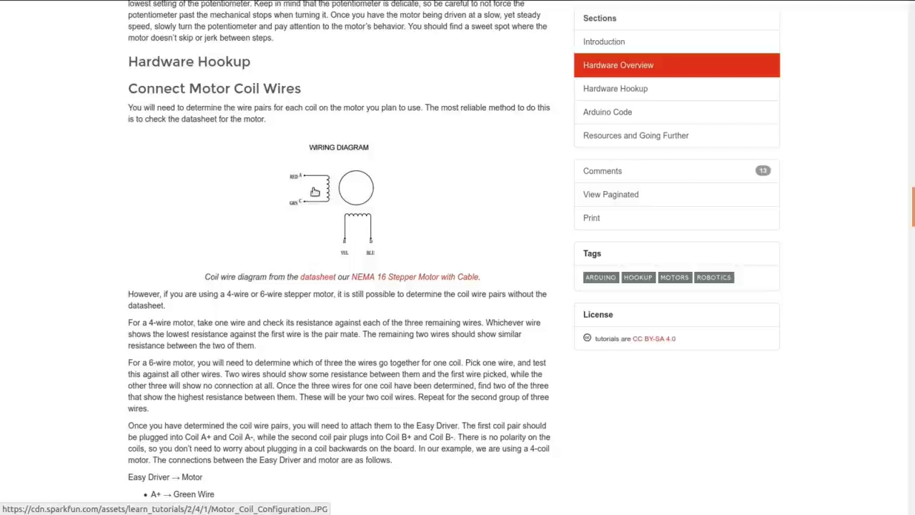
mouse_move(377, 234)
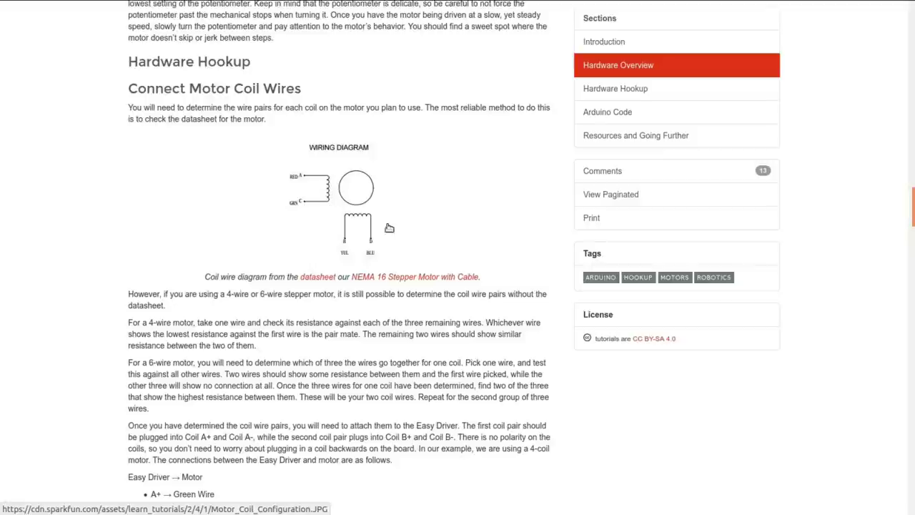
mouse_move(366, 178)
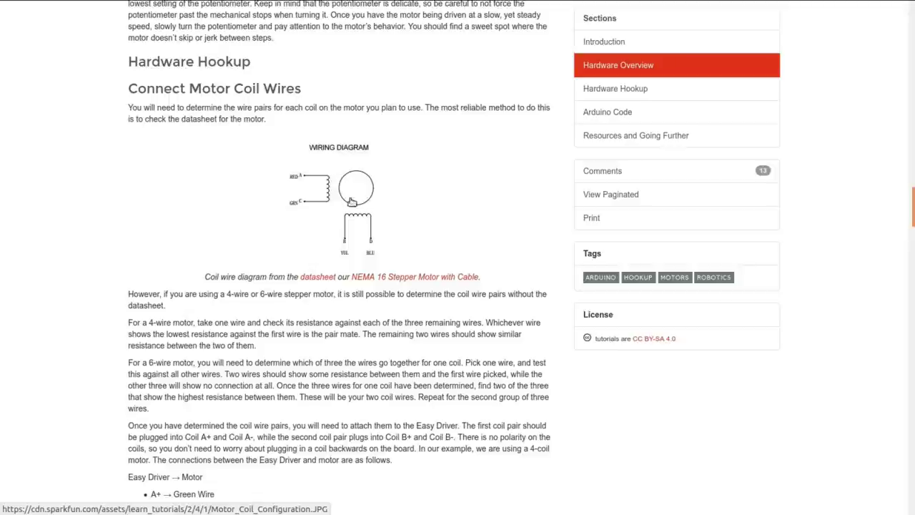
mouse_move(358, 170)
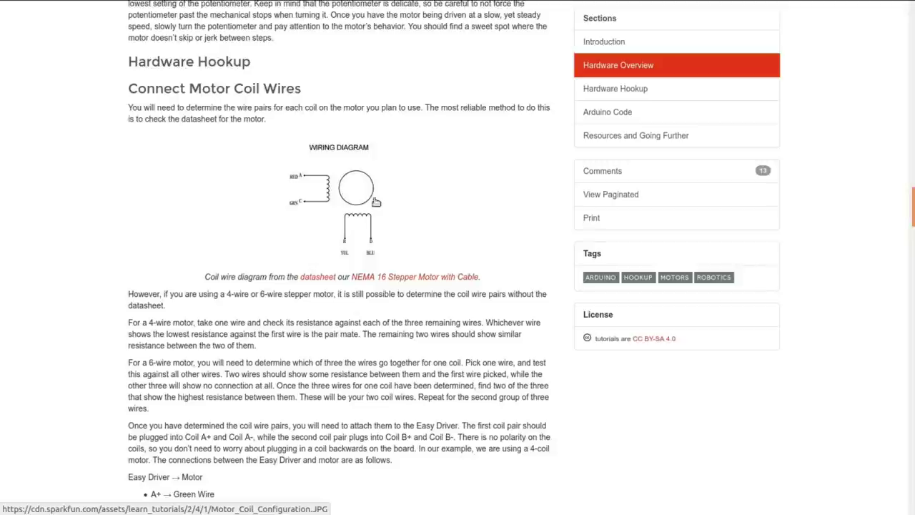
mouse_move(356, 183)
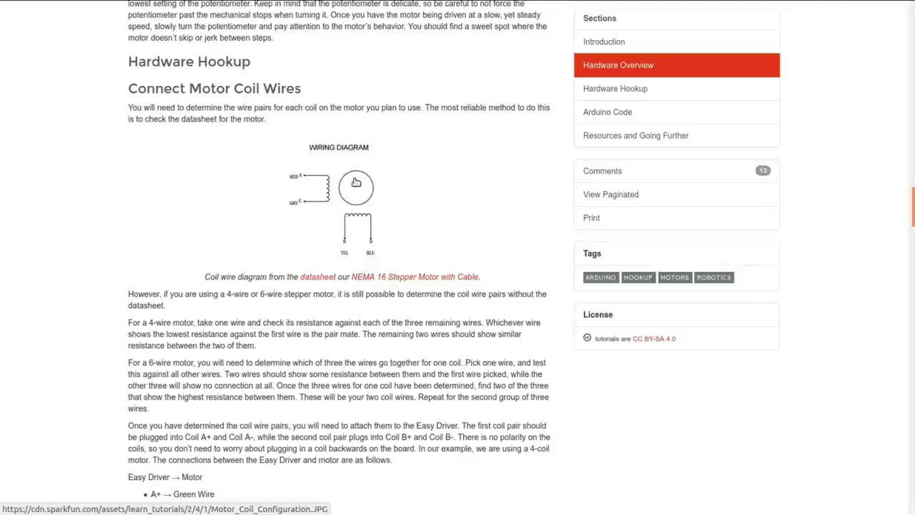
mouse_move(354, 229)
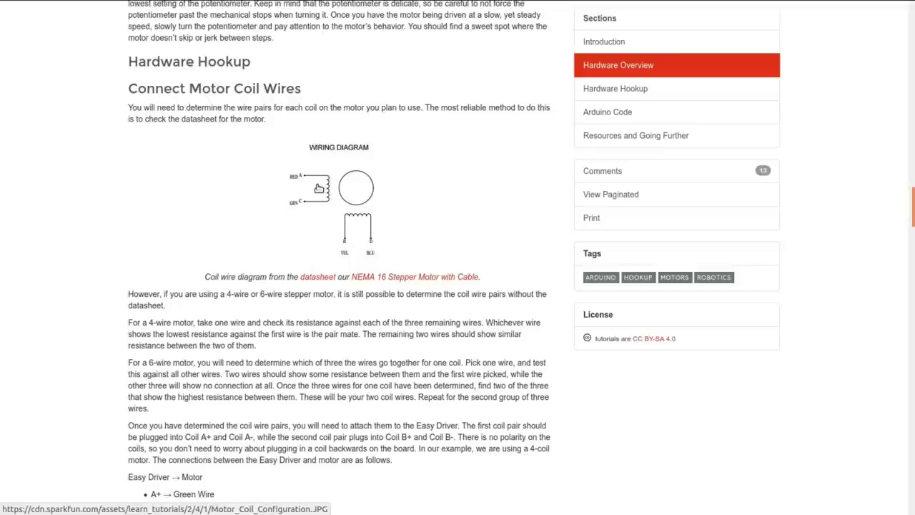
mouse_move(358, 229)
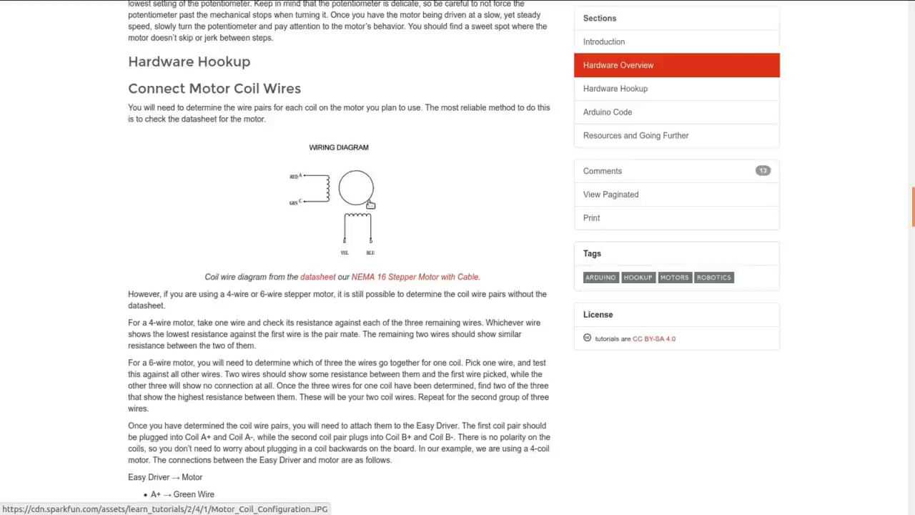
mouse_move(343, 186)
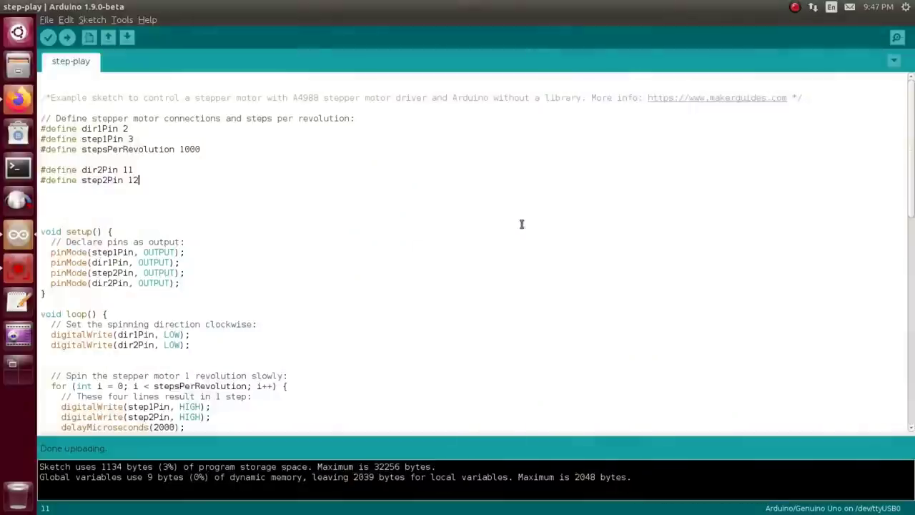
mouse_move(409, 195)
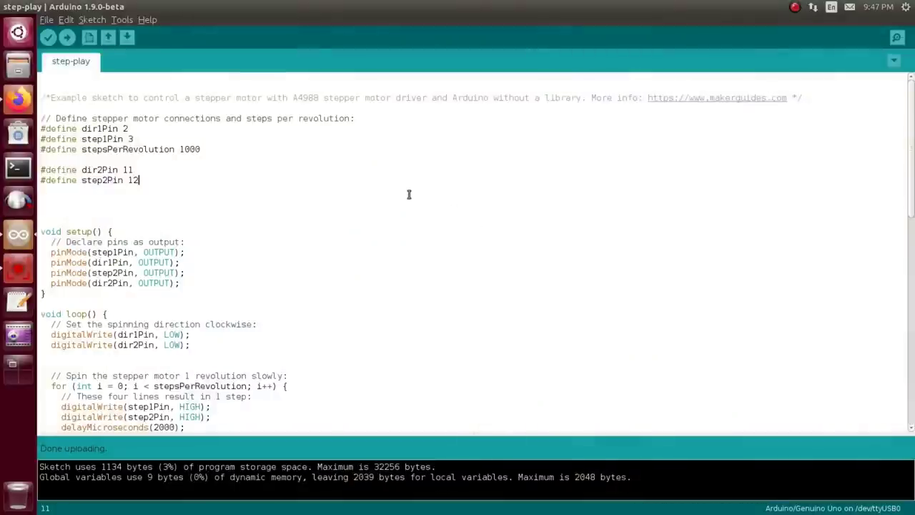
mouse_move(410, 200)
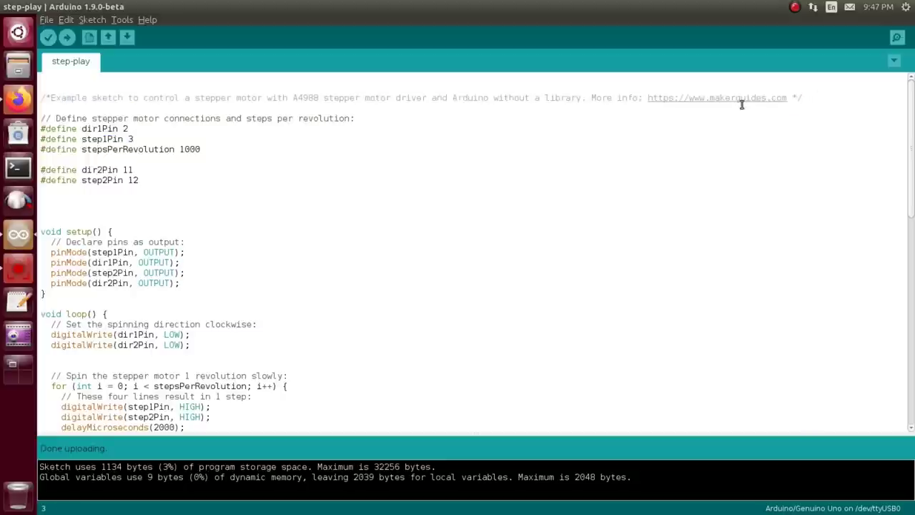
mouse_move(781, 130)
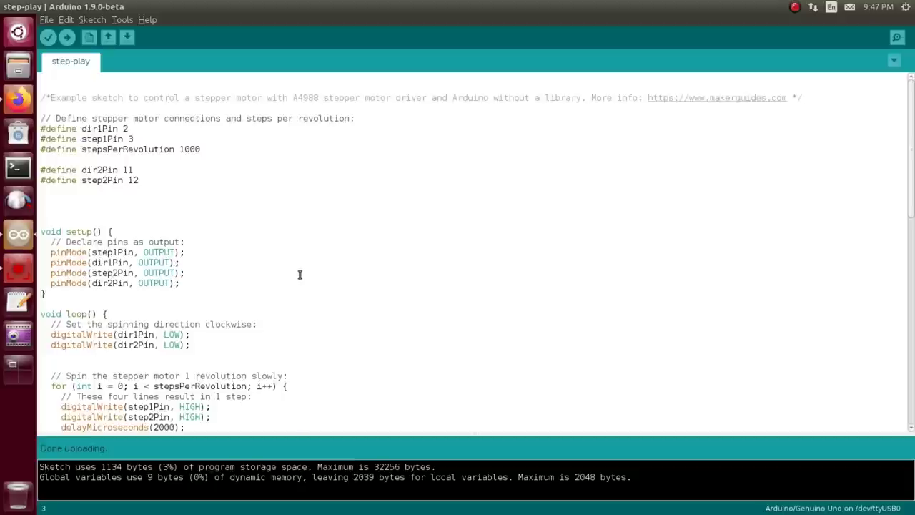
scroll(down, 3)
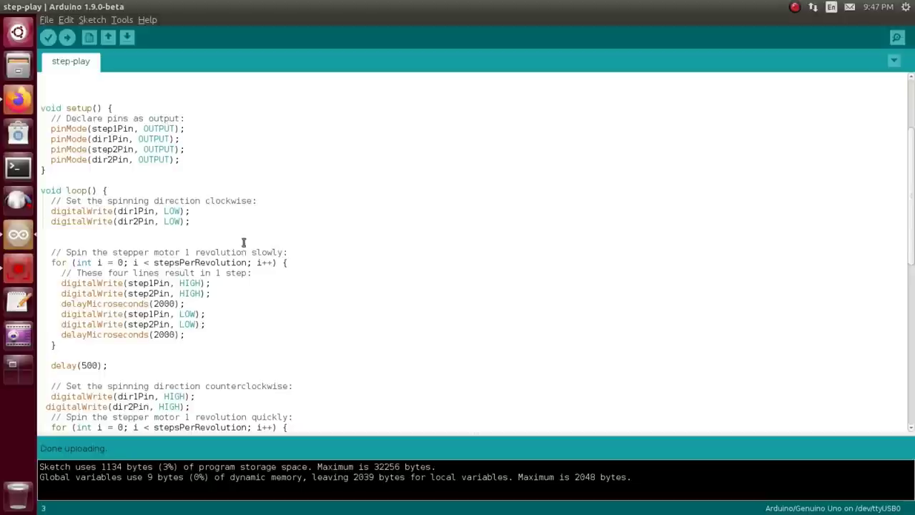
mouse_move(196, 191)
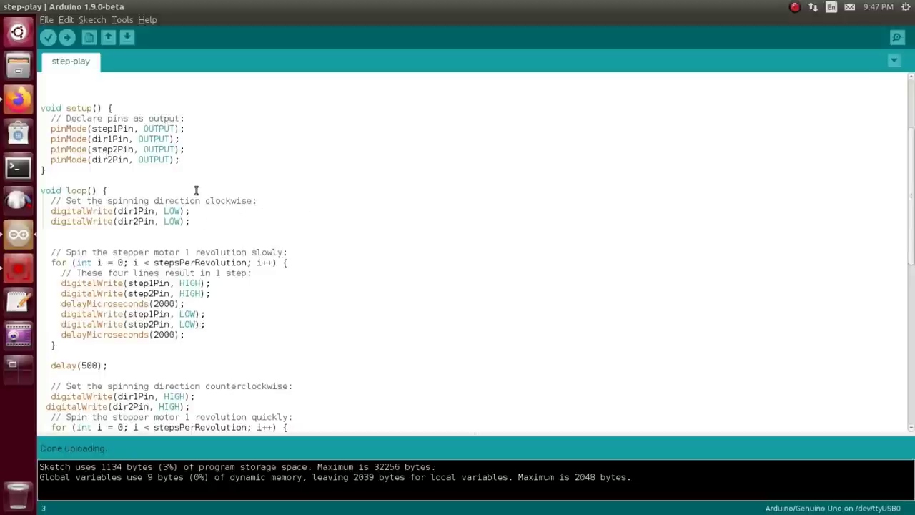
mouse_move(203, 215)
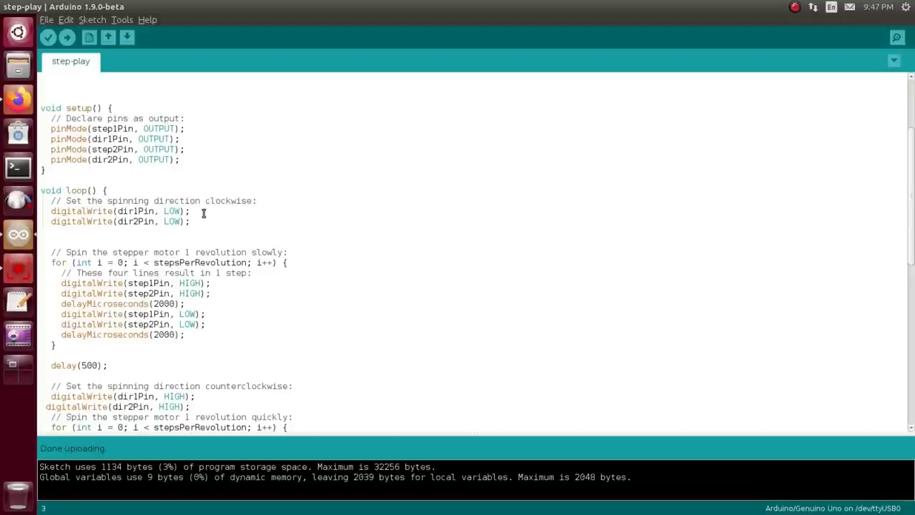
scroll(down, 3)
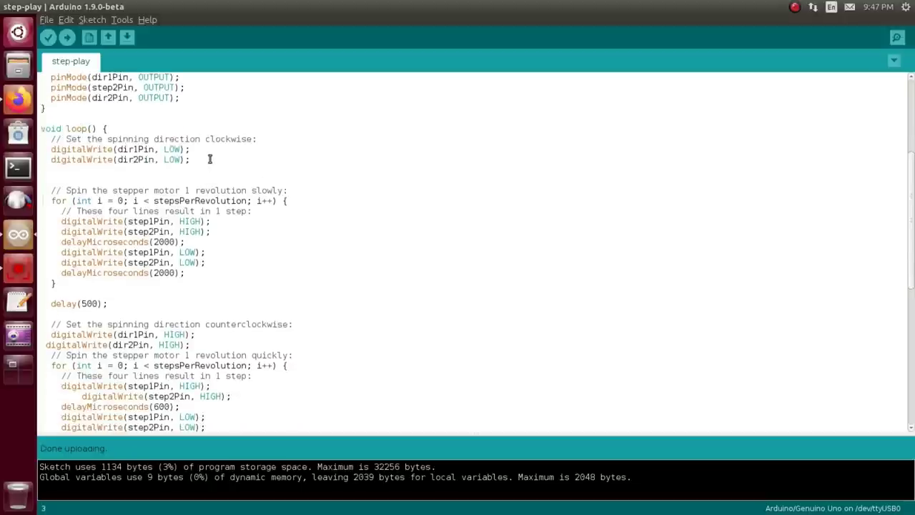
mouse_move(216, 156)
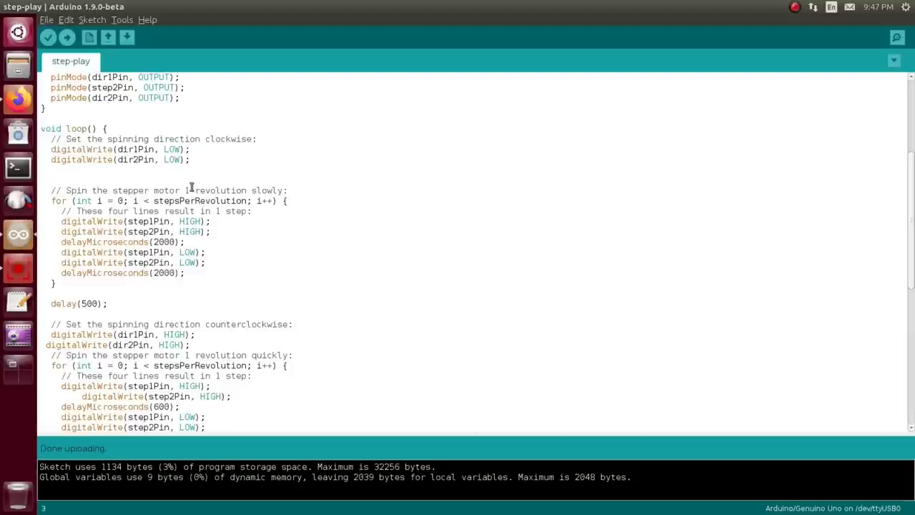
mouse_move(207, 212)
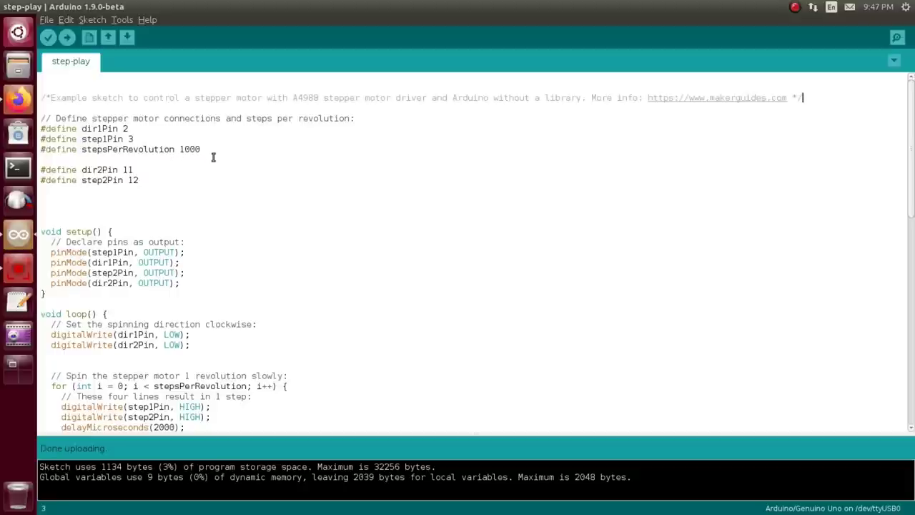
mouse_move(235, 157)
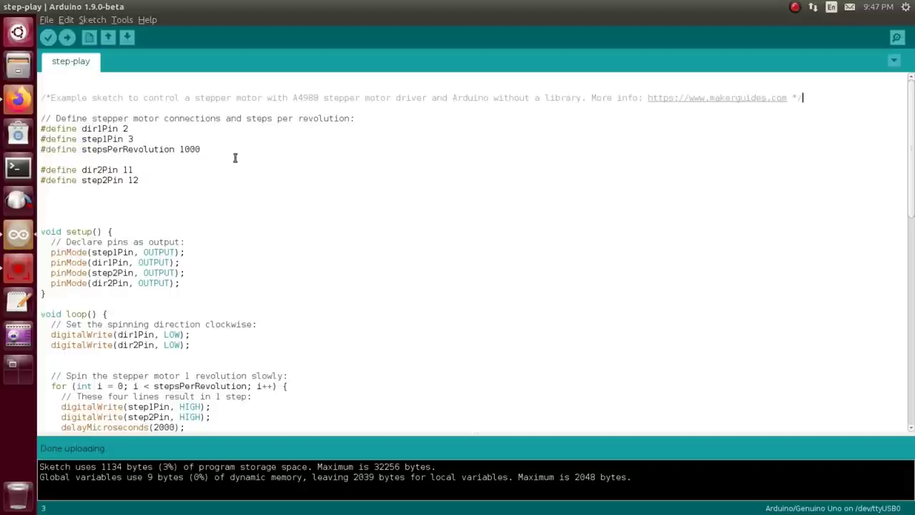
mouse_move(231, 154)
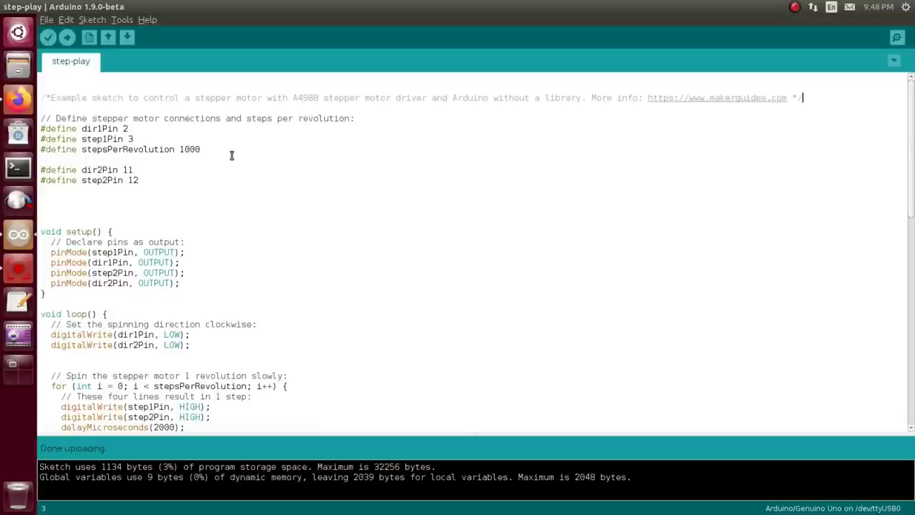
mouse_move(209, 150)
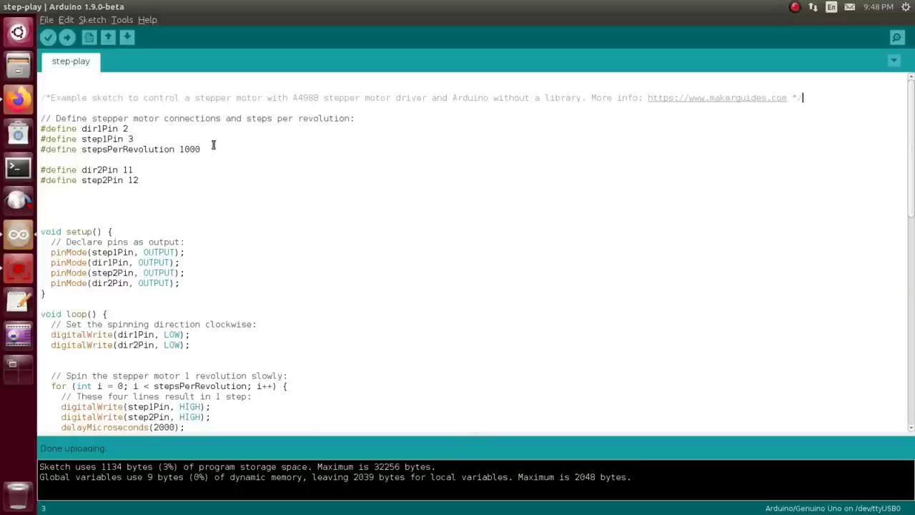
scroll(down, 3)
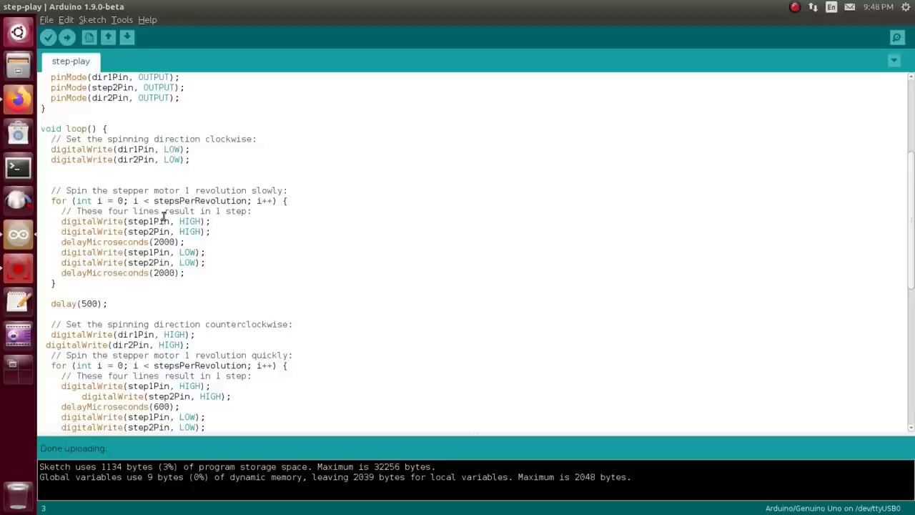
mouse_move(132, 238)
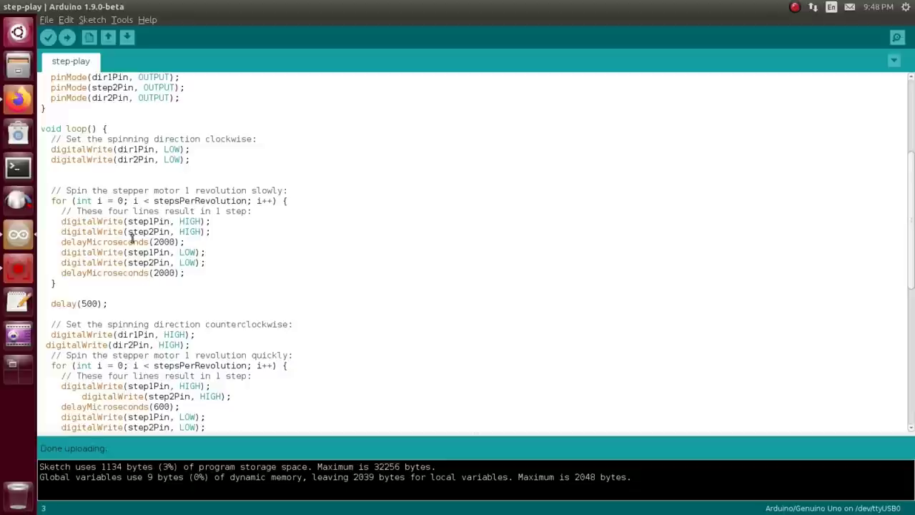
mouse_move(200, 237)
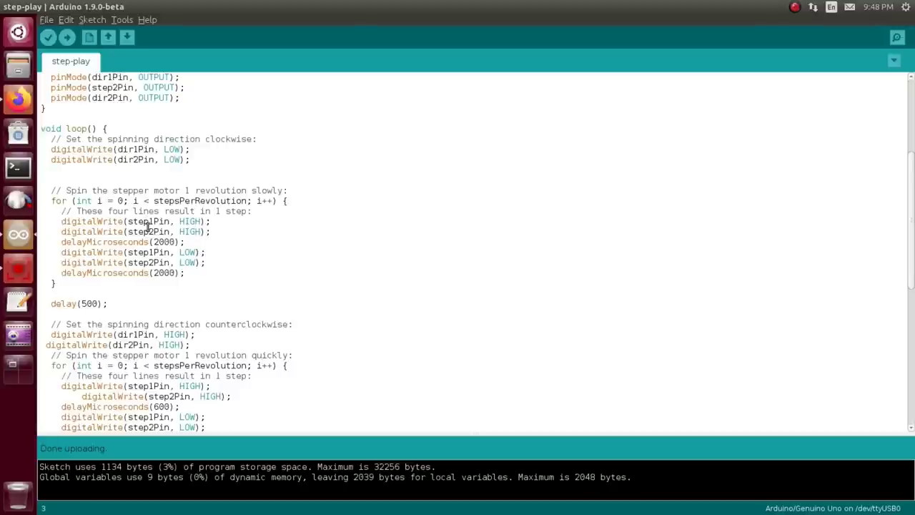
mouse_move(166, 241)
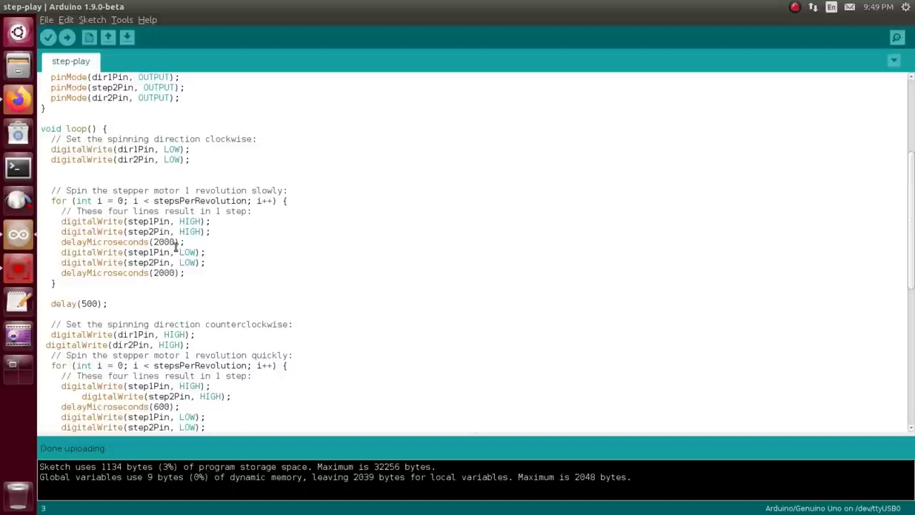
scroll(down, 3)
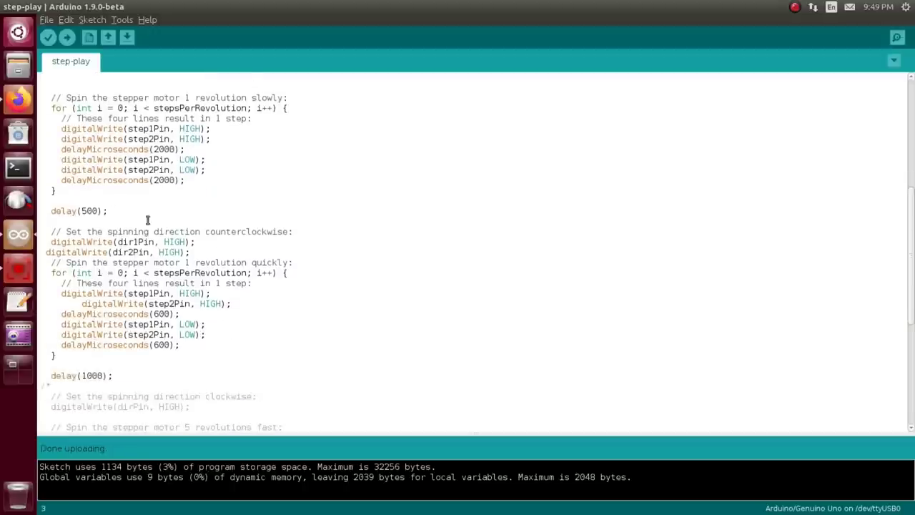
mouse_move(241, 231)
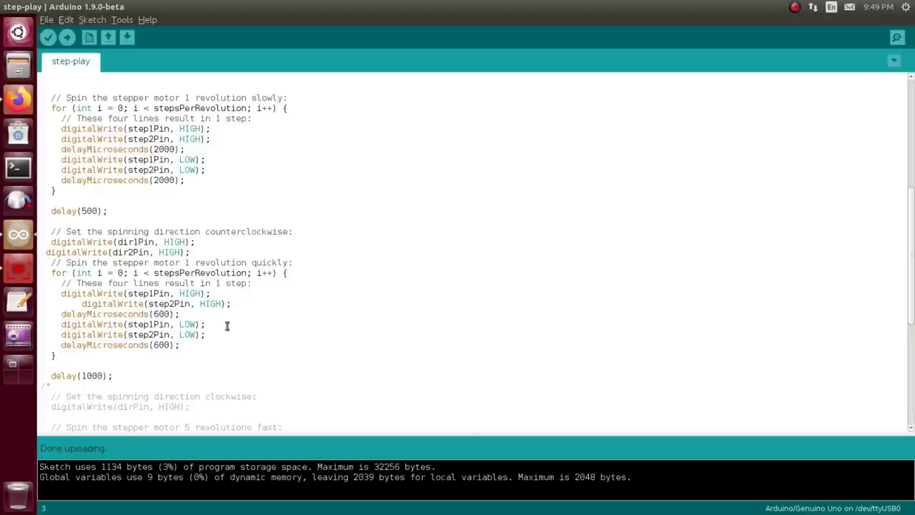
scroll(down, 3)
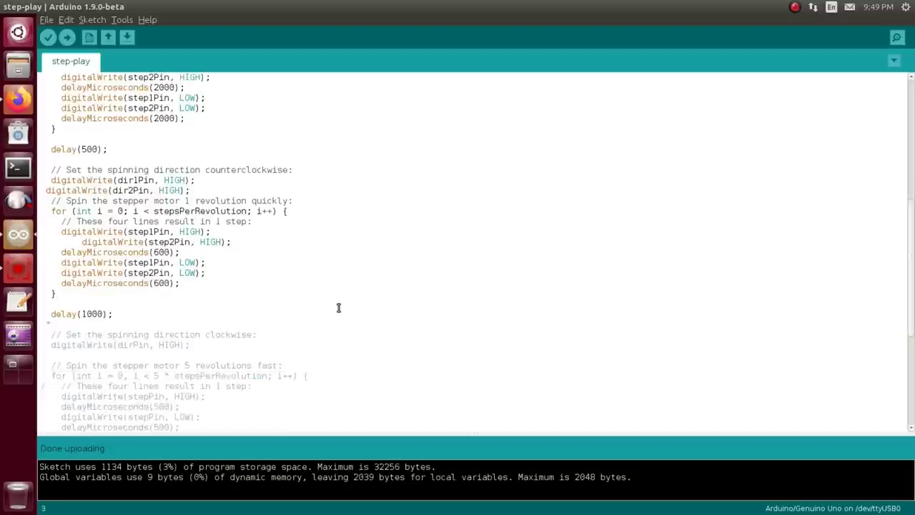